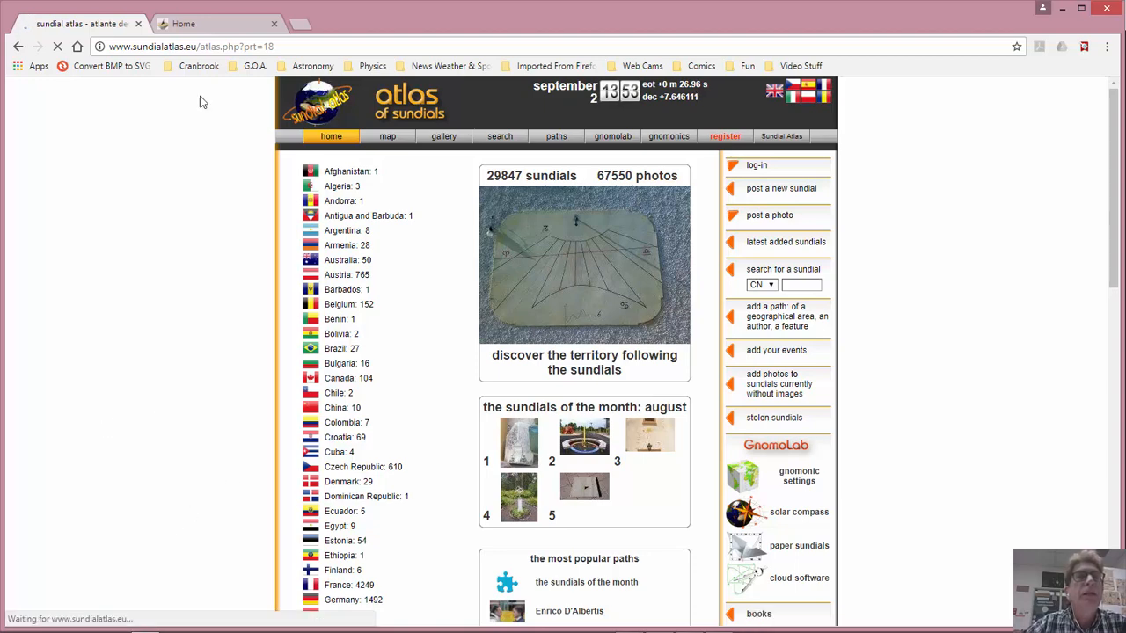
- Switch to the North American Sundial Society tab and select its web address
{"action": "left_click", "coordinate": [203, 24]}
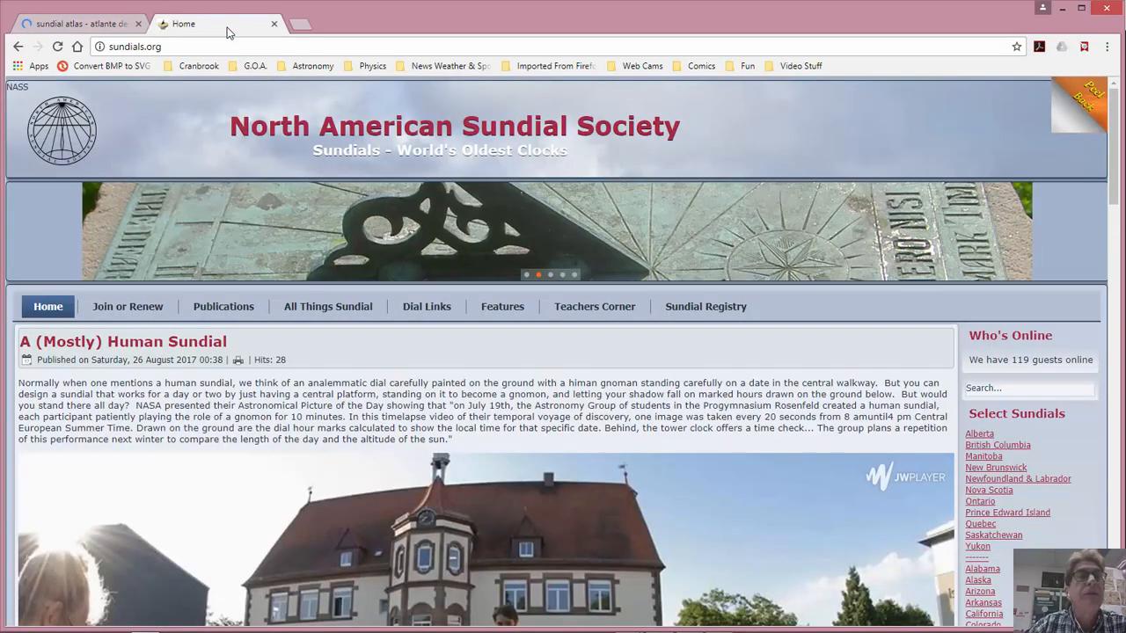
{"action": "left_click", "coordinate": [136, 46]}
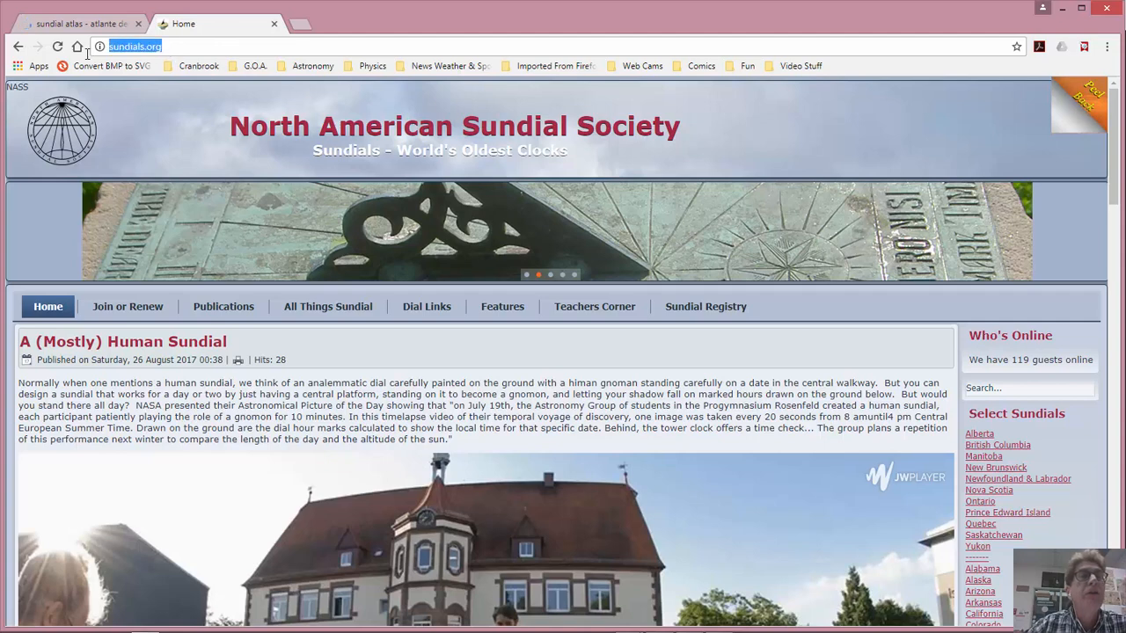
{"action": "mouse_move", "coordinate": [77, 46]}
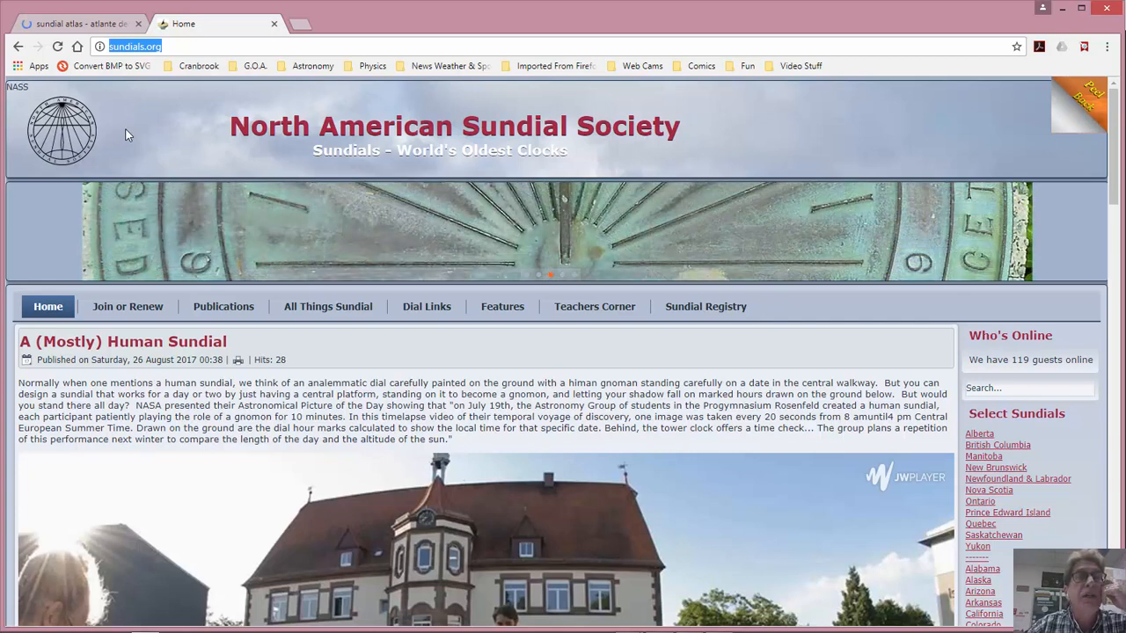
{"action": "mouse_move", "coordinate": [609, 128]}
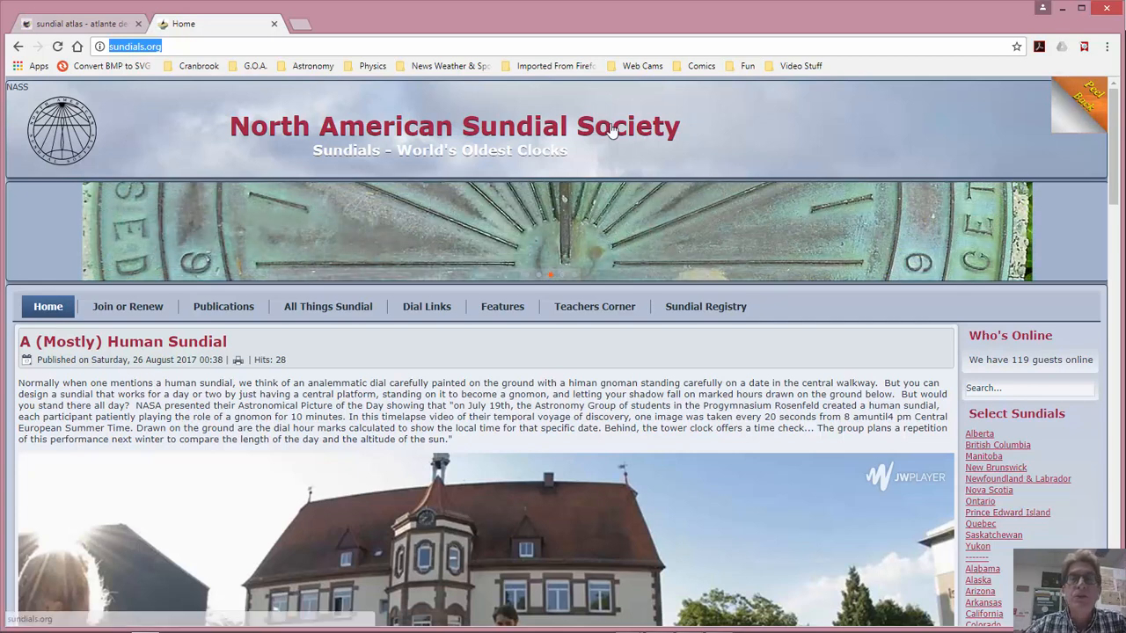
{"action": "mouse_move", "coordinate": [1119, 136]}
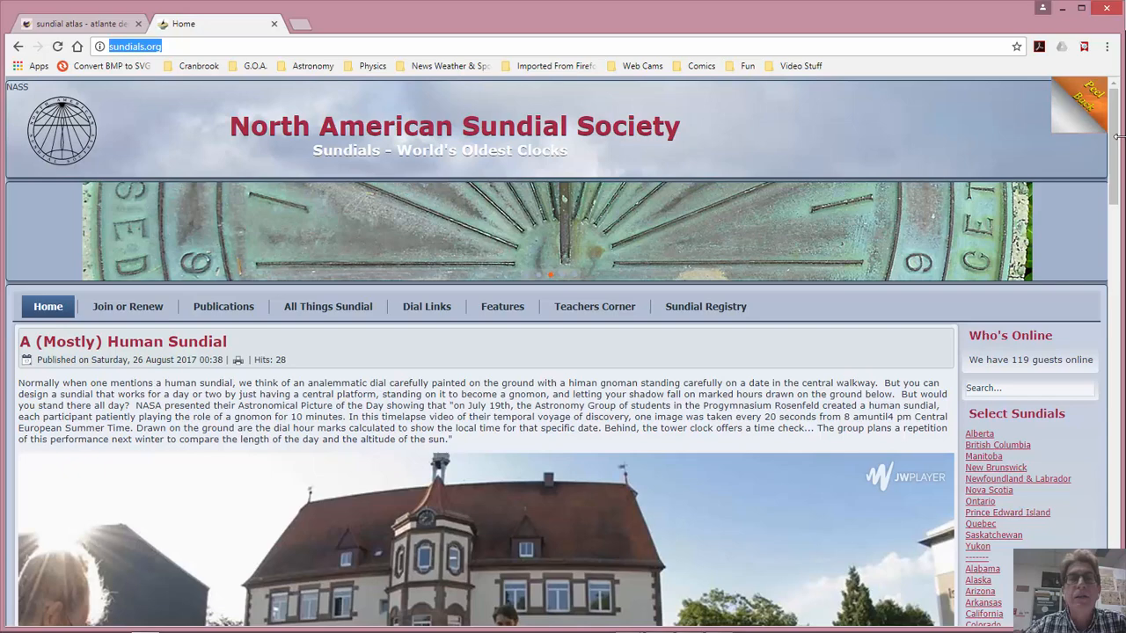
{"action": "scroll", "scroll_direction": "down", "scroll_amount": 3}
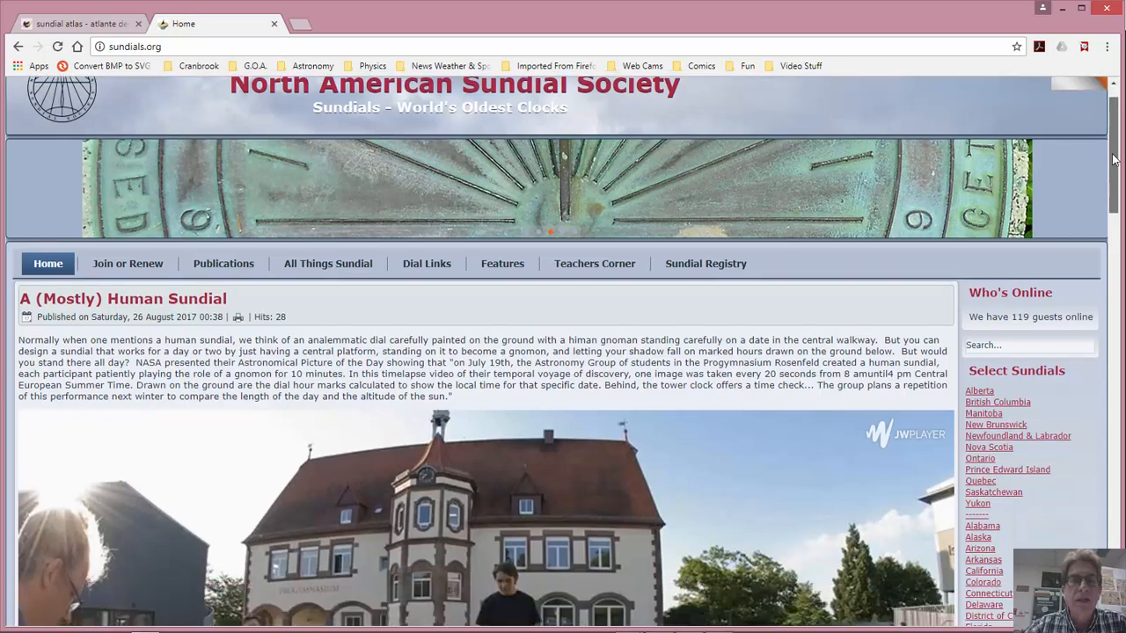
{"action": "scroll", "scroll_direction": "down", "scroll_amount": 3}
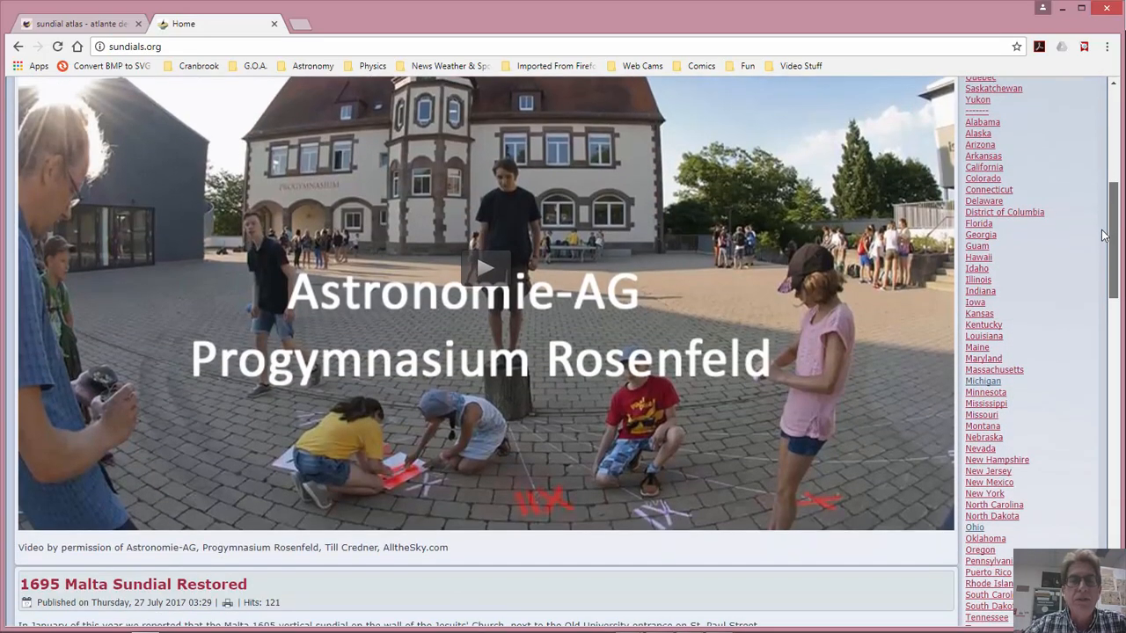
{"action": "scroll", "scroll_direction": "down", "scroll_amount": 3}
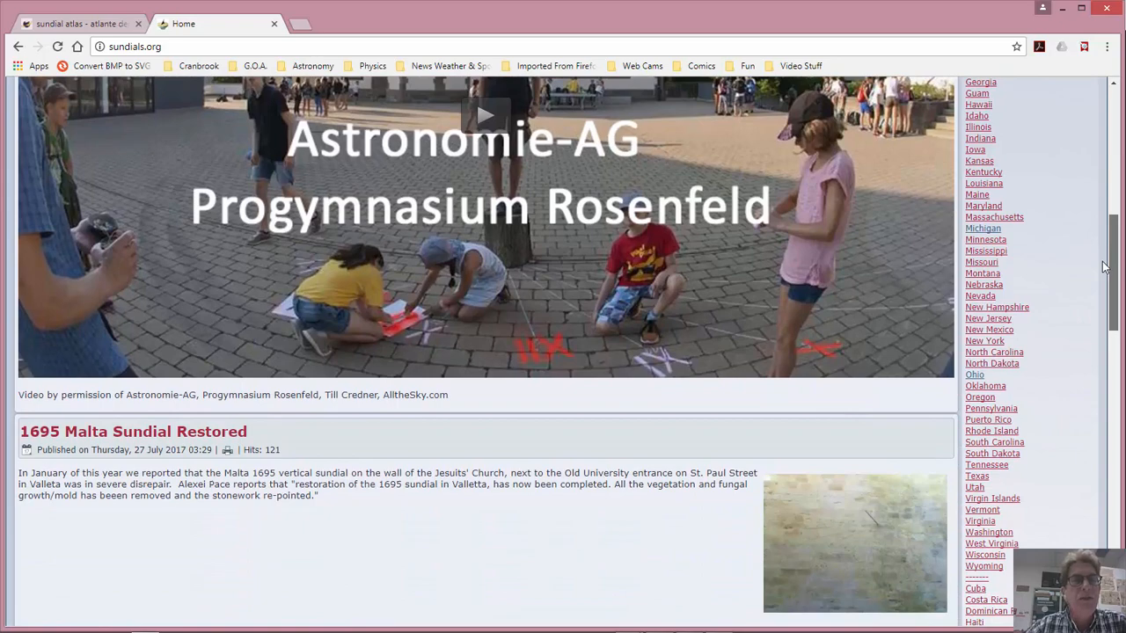
{"action": "scroll", "scroll_direction": "down", "scroll_amount": 3}
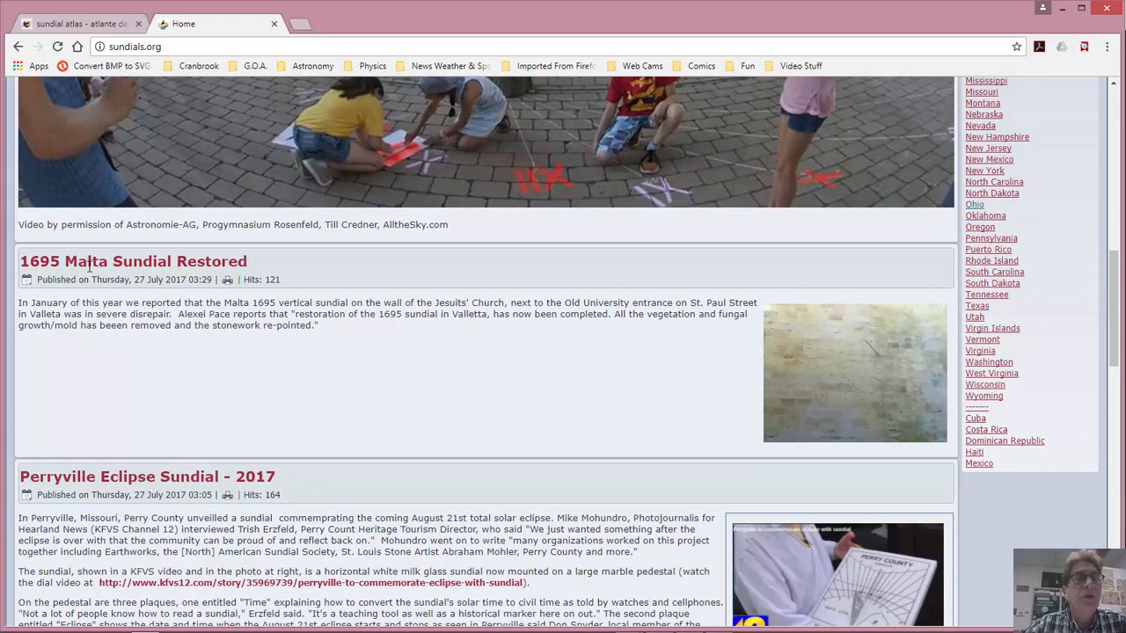
{"action": "mouse_move", "coordinate": [234, 408]}
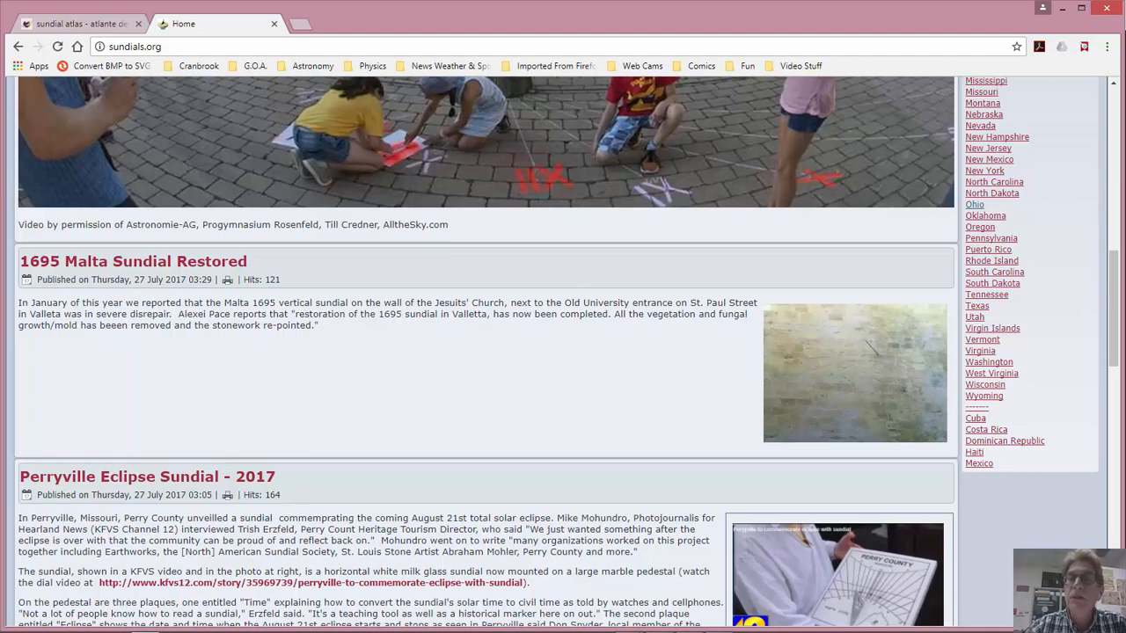
{"action": "scroll", "scroll_direction": "down", "scroll_amount": 3}
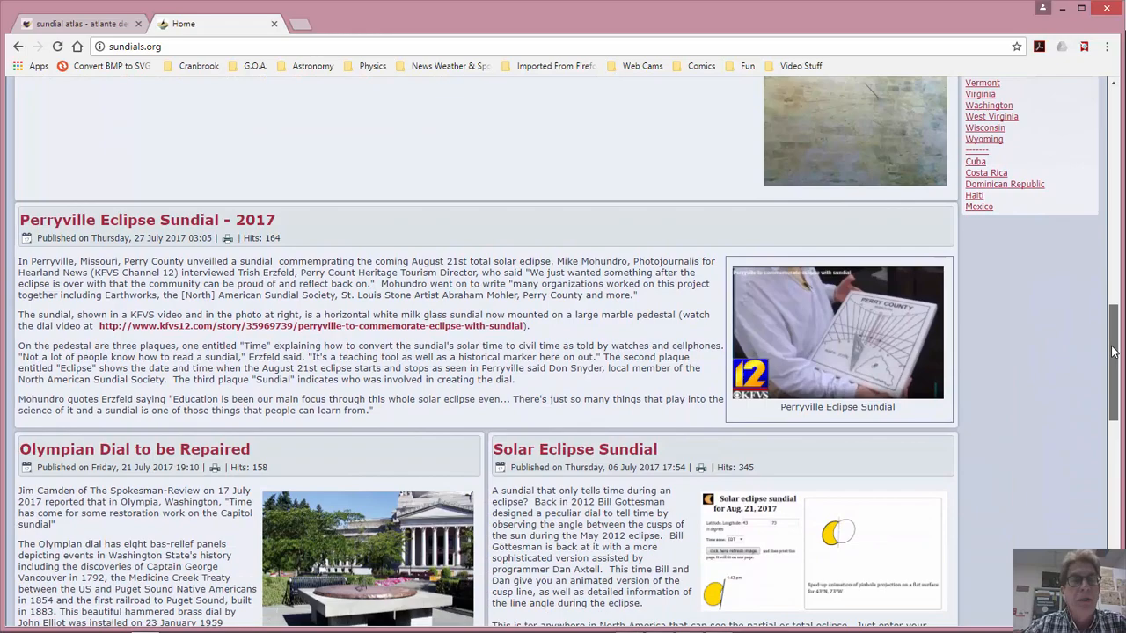
{"action": "scroll", "scroll_direction": "down", "scroll_amount": 3}
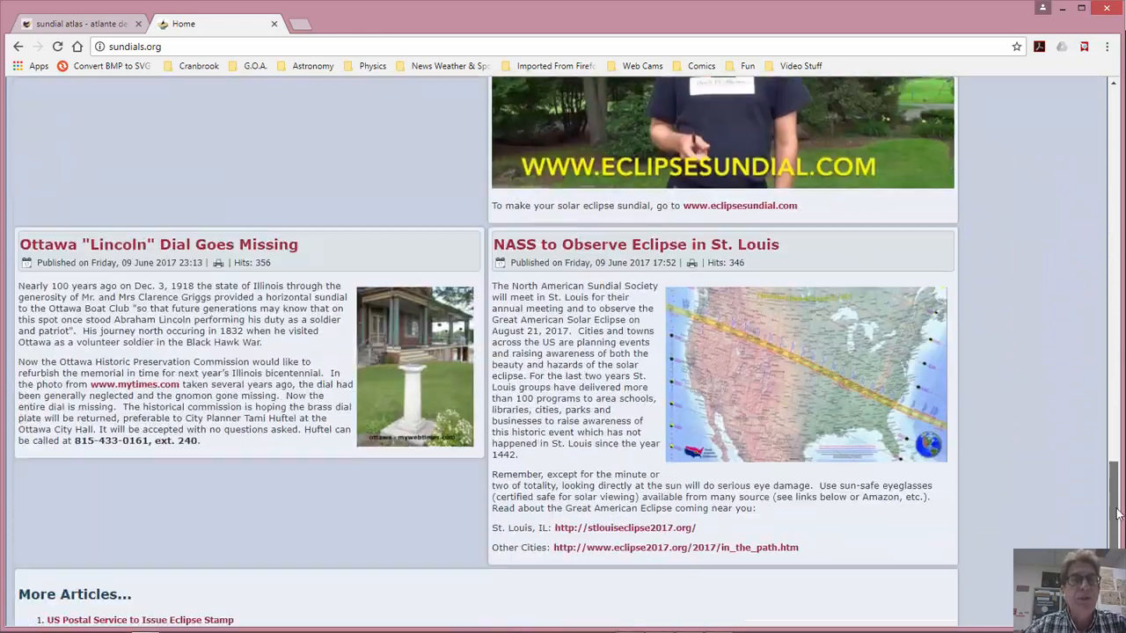
{"action": "scroll", "scroll_direction": "down", "scroll_amount": 3}
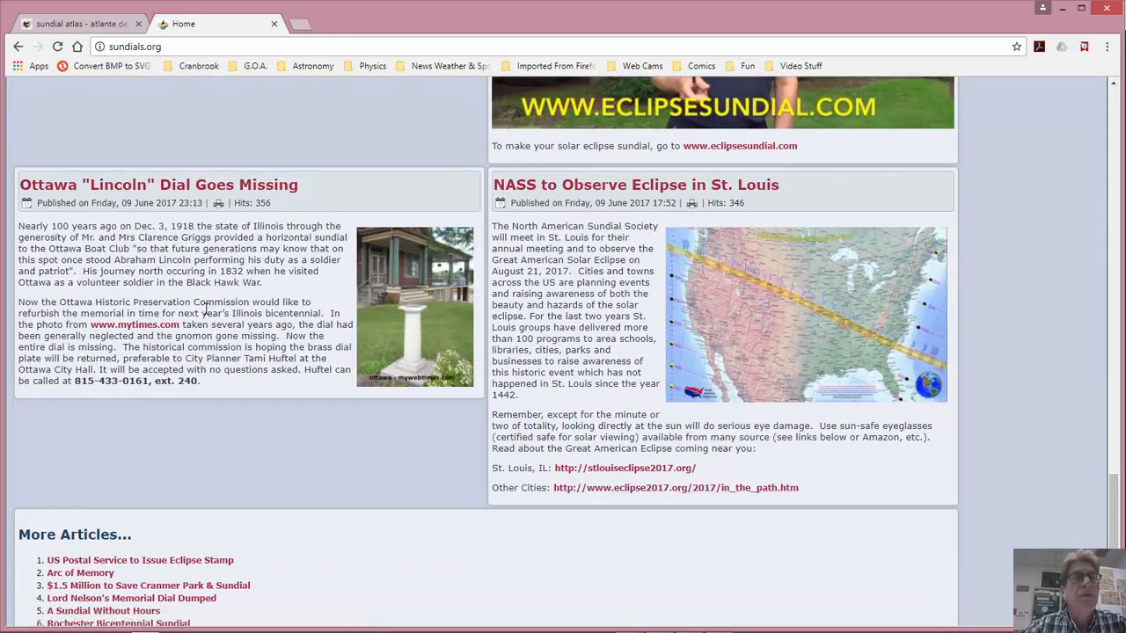
{"action": "mouse_move", "coordinate": [154, 225]}
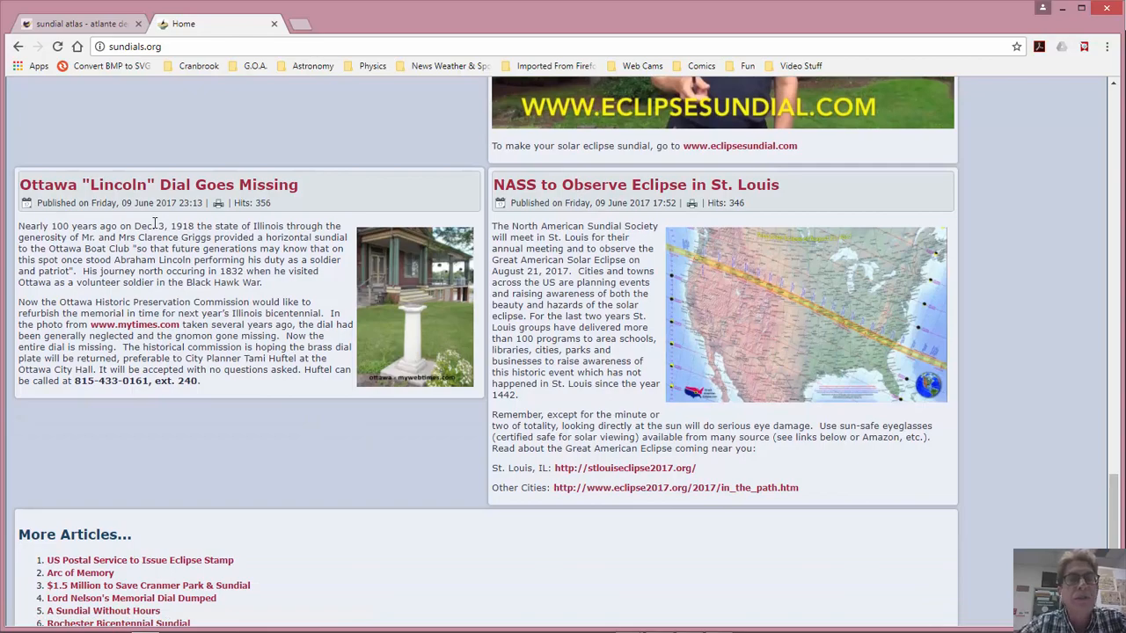
{"action": "mouse_move", "coordinate": [790, 279]}
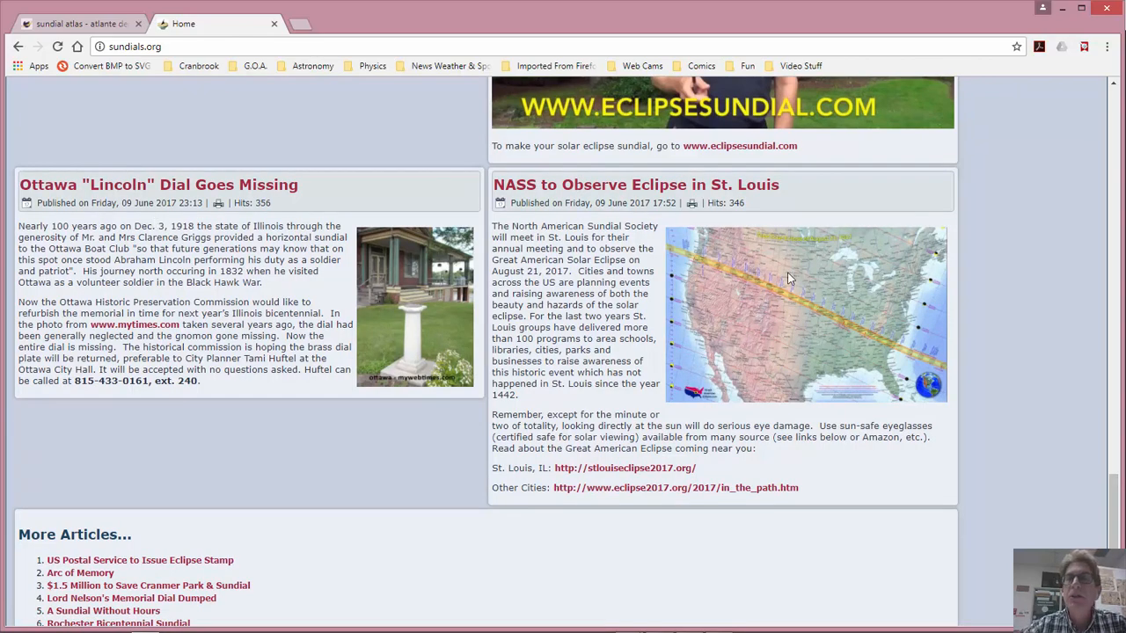
{"action": "scroll", "scroll_direction": "up", "scroll_amount": 3}
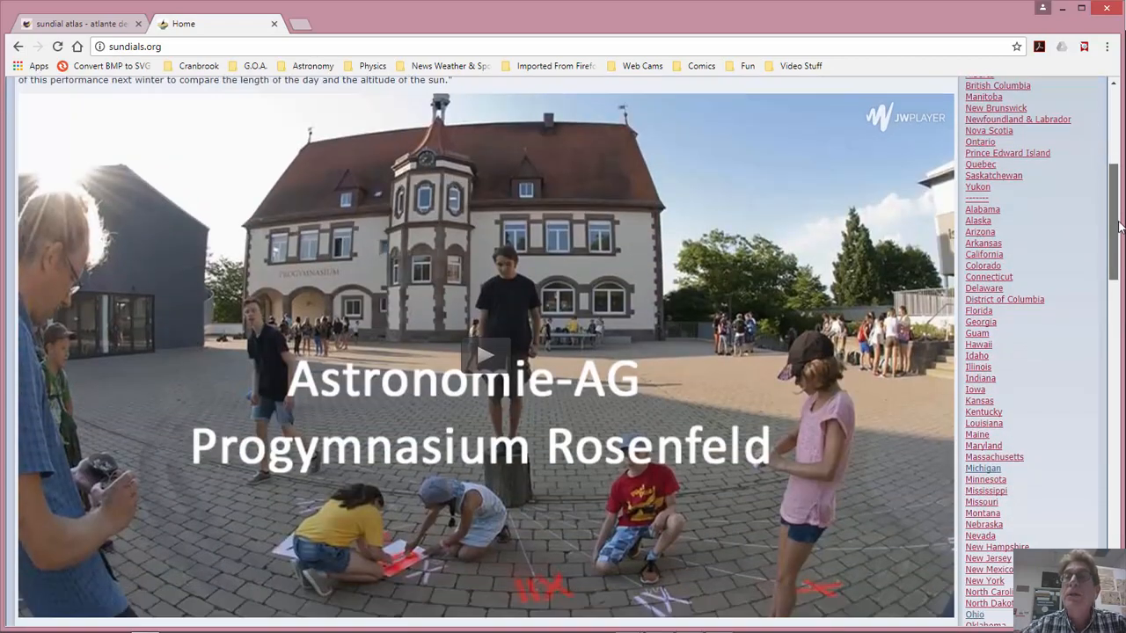
{"action": "scroll", "scroll_direction": "down", "scroll_amount": 3}
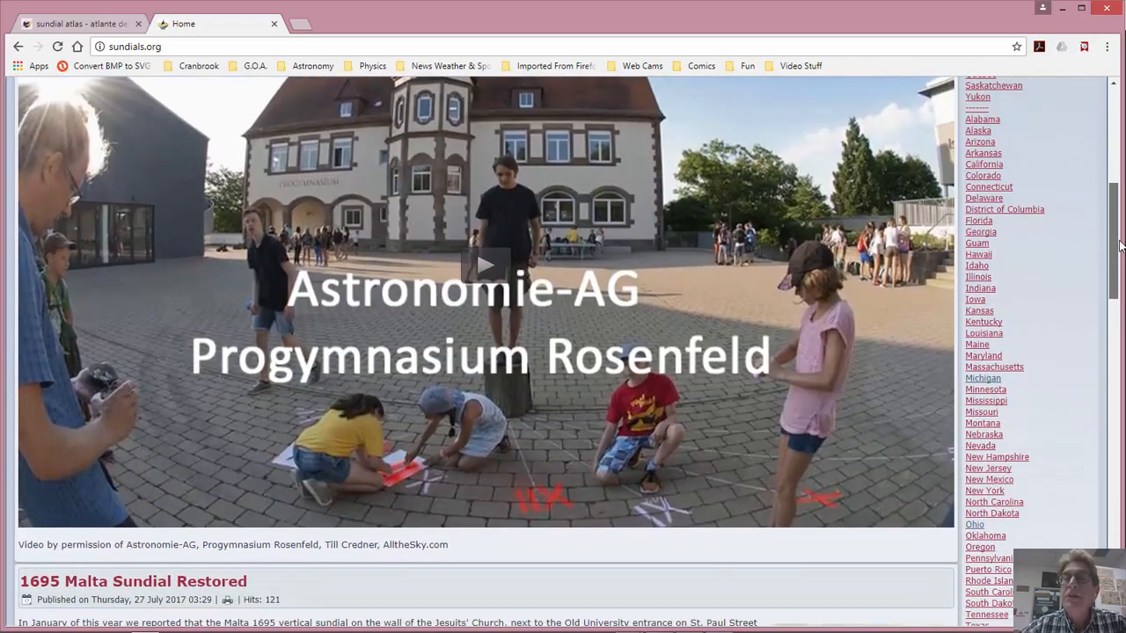
{"action": "scroll", "scroll_direction": "down", "scroll_amount": 3}
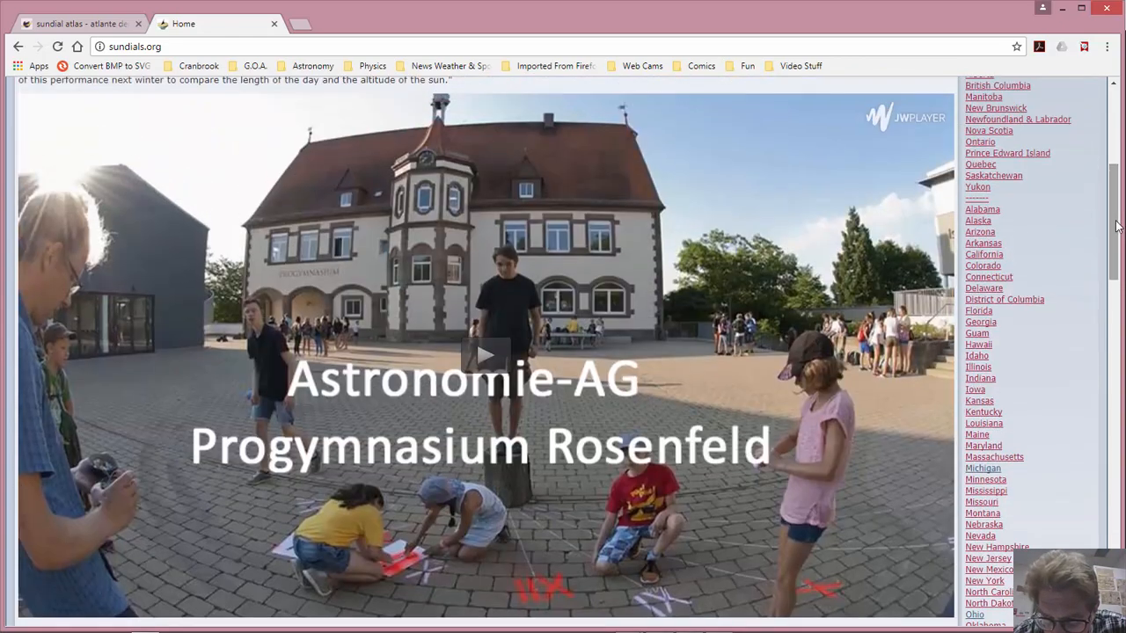
- Open the Colorado sundials list and scroll down to the Denver dials
{"action": "left_click", "coordinate": [984, 265]}
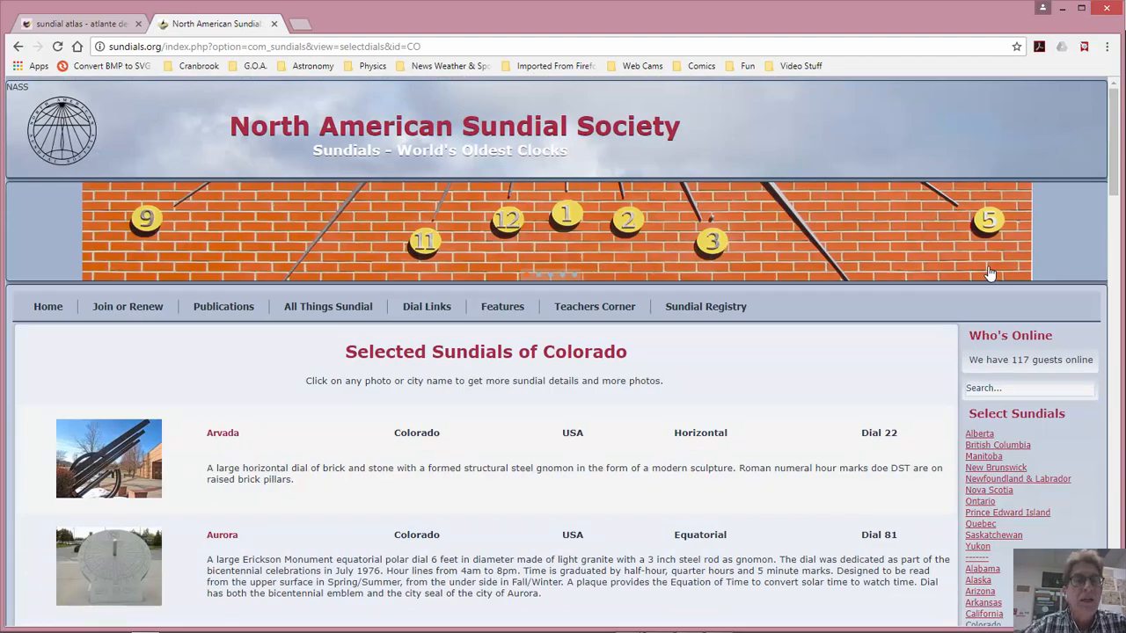
{"action": "scroll", "scroll_direction": "down", "scroll_amount": 3}
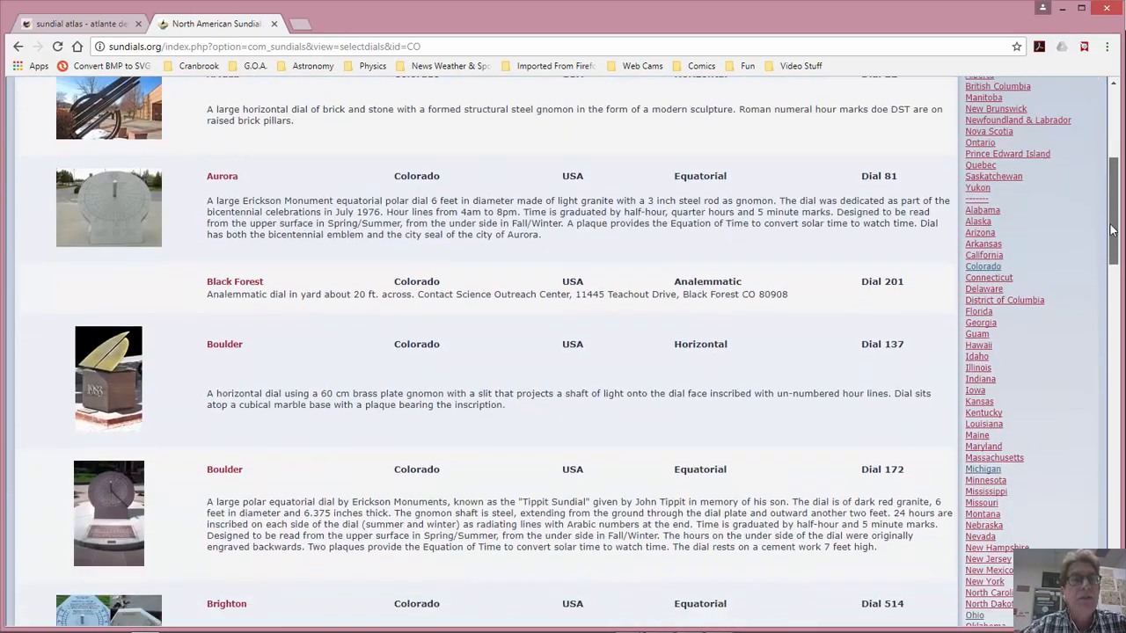
{"action": "scroll", "scroll_direction": "down", "scroll_amount": 3}
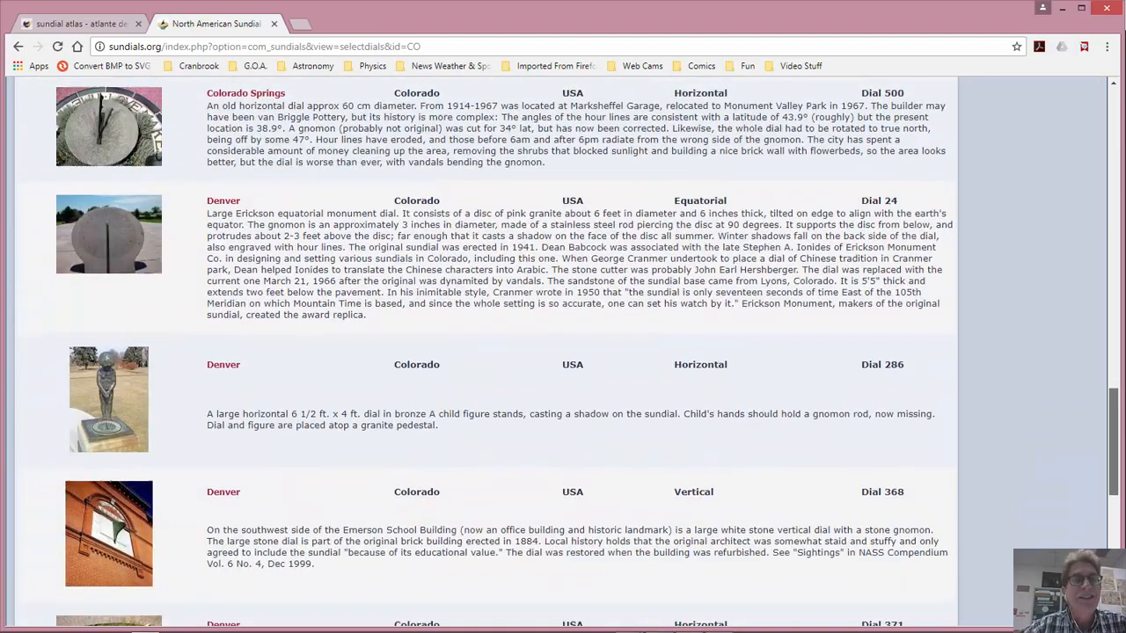
{"action": "scroll", "scroll_direction": "down", "scroll_amount": 3}
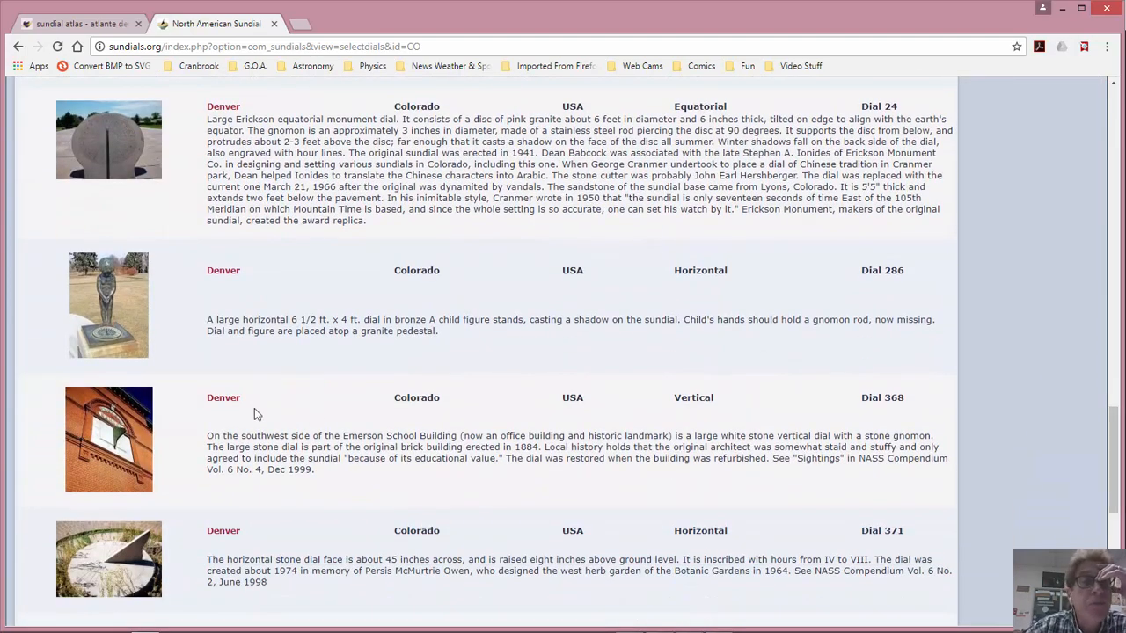
{"action": "mouse_move", "coordinate": [112, 318]}
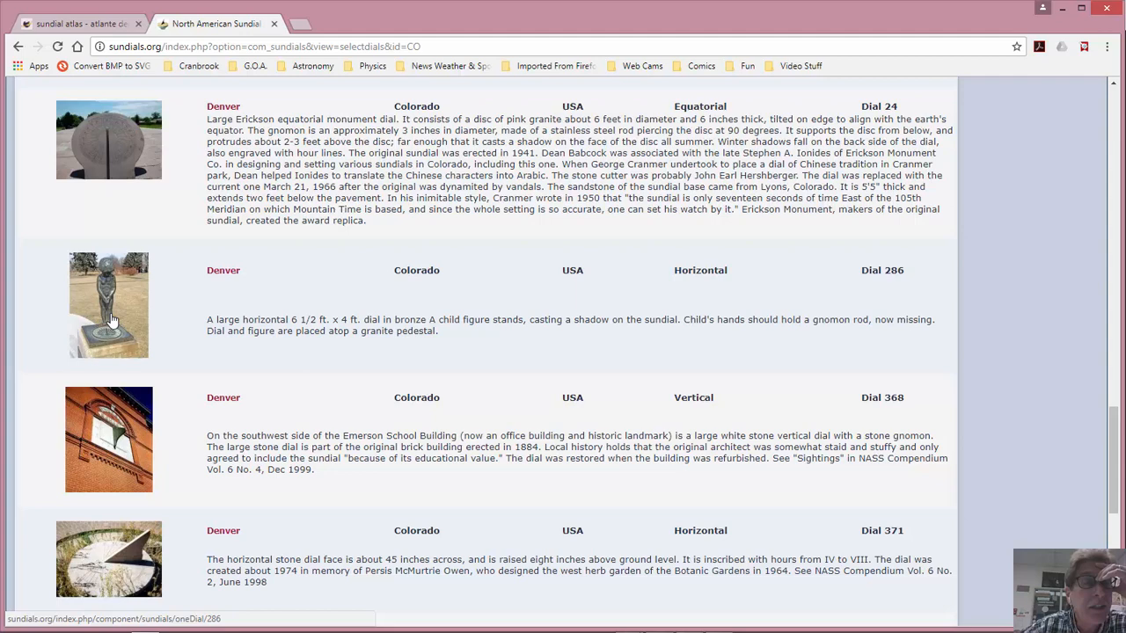
- View the bronze child-figure Denver dial 286 detail page
{"action": "left_click", "coordinate": [108, 305]}
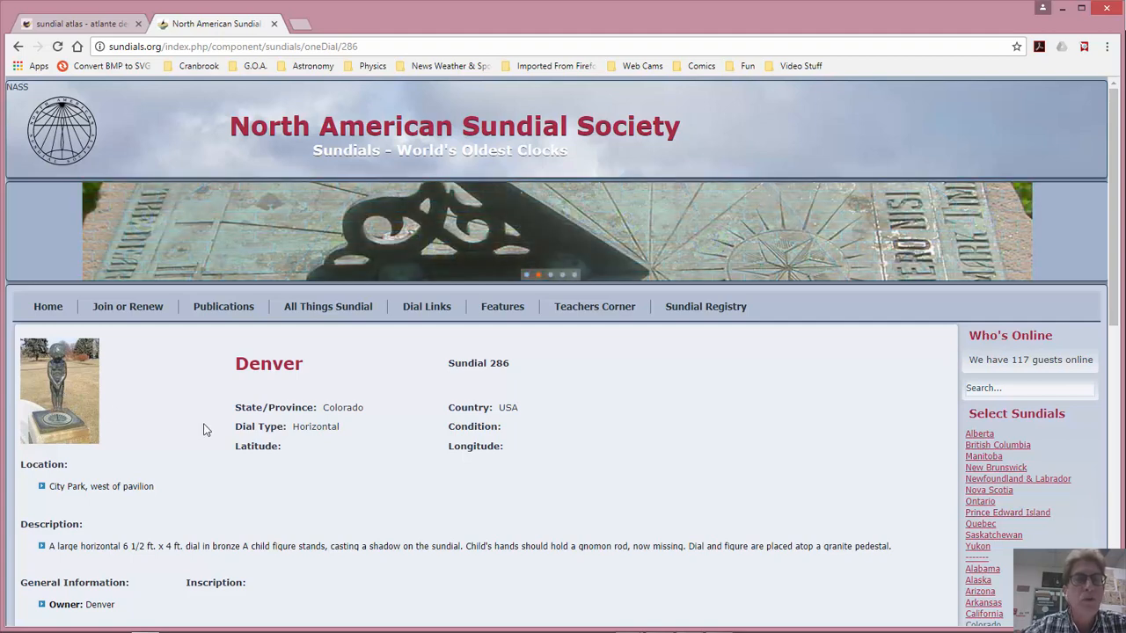
{"action": "mouse_move", "coordinate": [583, 318]}
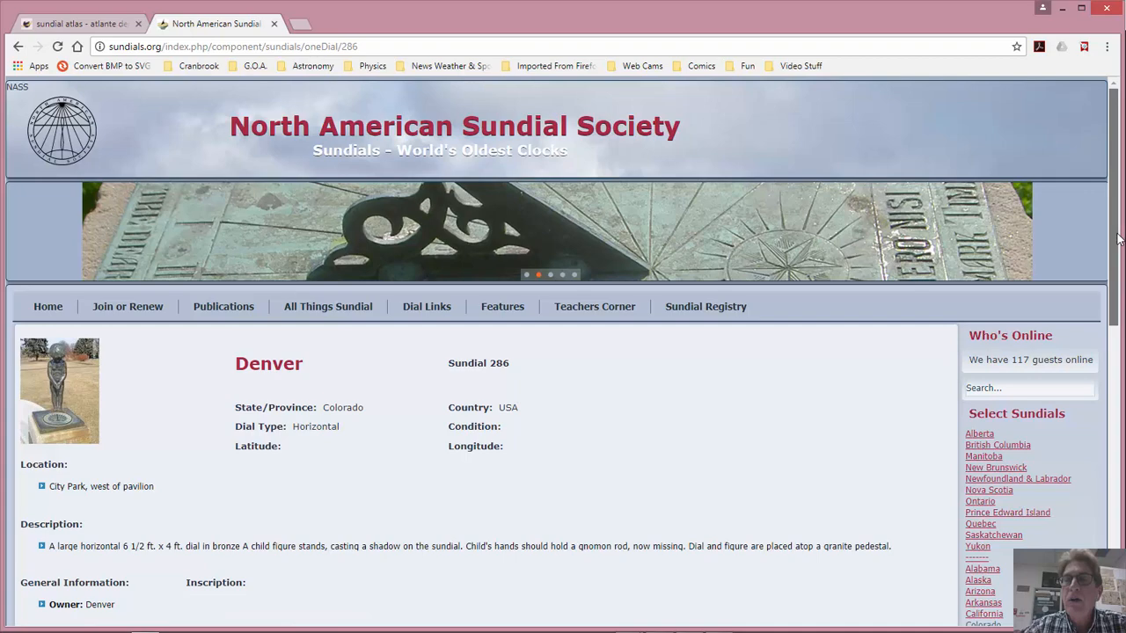
{"action": "scroll", "scroll_direction": "down", "scroll_amount": 3}
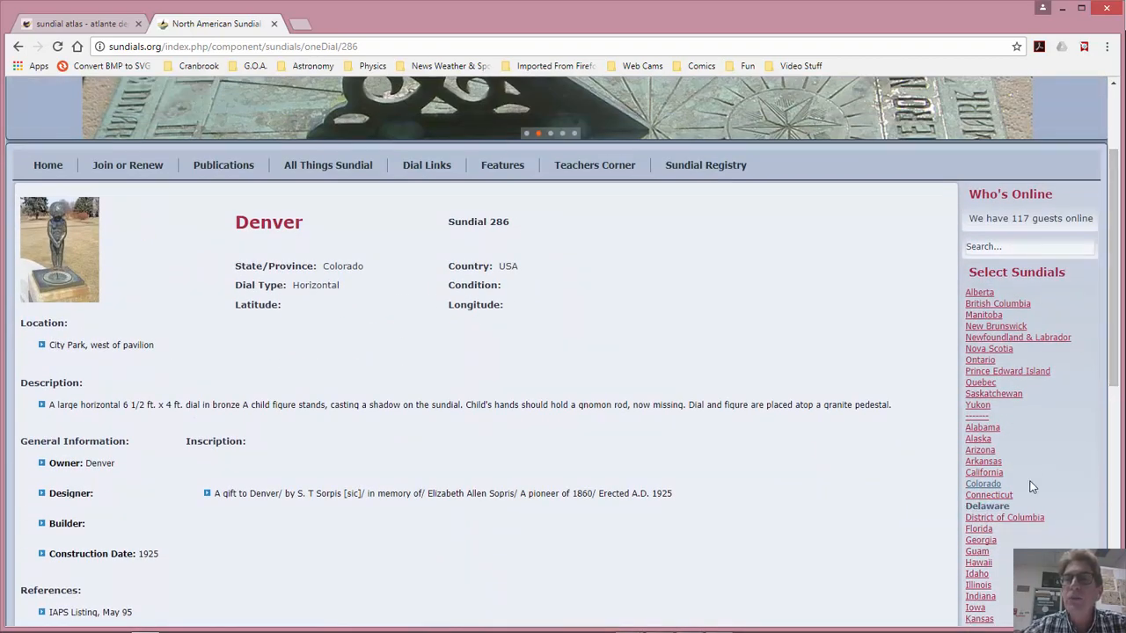
{"action": "left_click", "coordinate": [329, 165]}
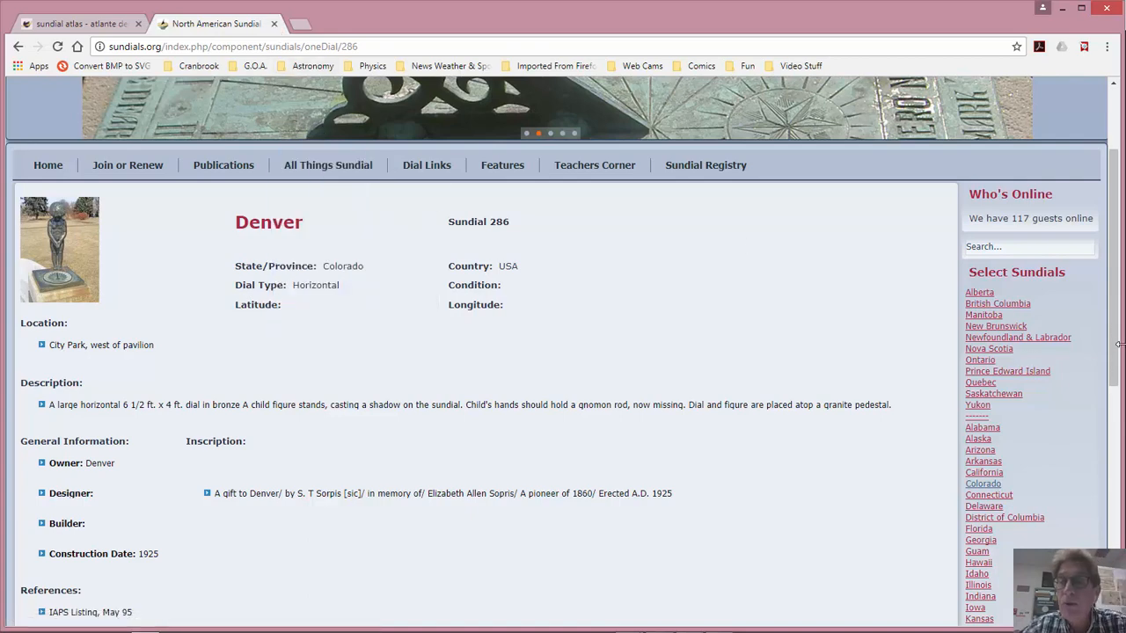
{"action": "scroll", "scroll_direction": "down", "scroll_amount": 3}
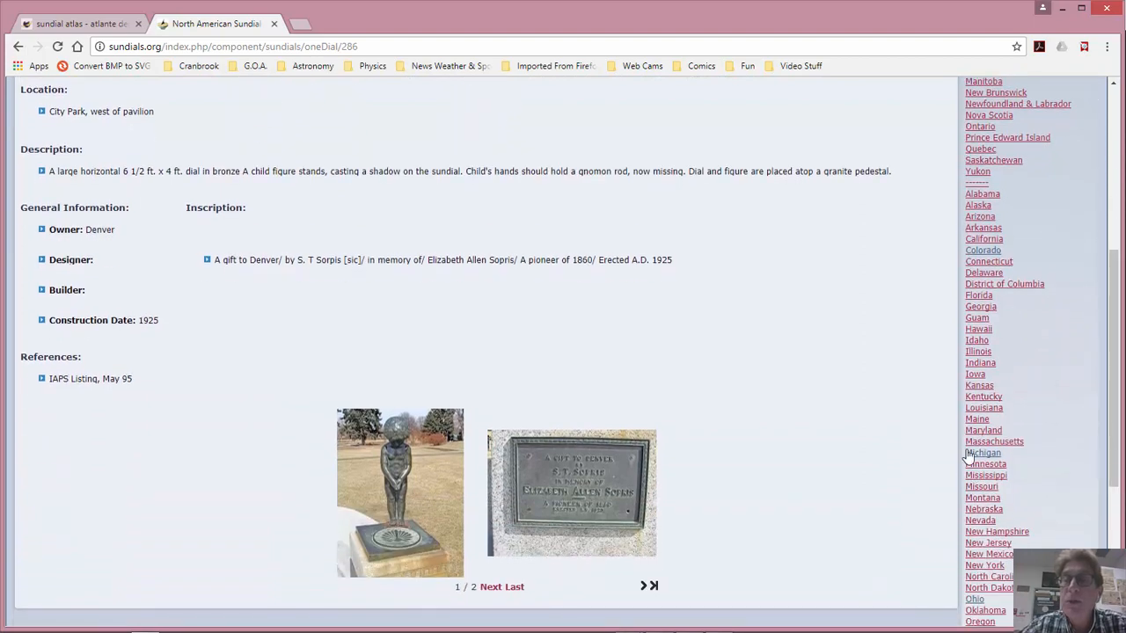
- Open the Michigan sundials list and scroll to the Bloomfield Hills dials
{"action": "left_click", "coordinate": [982, 452]}
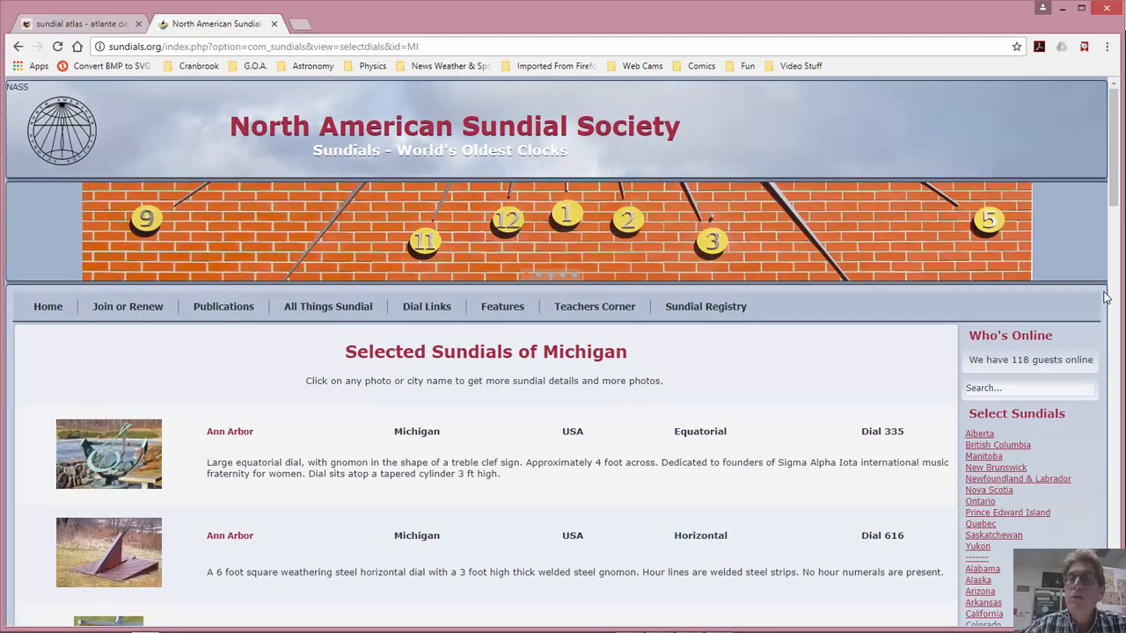
{"action": "scroll", "scroll_direction": "down", "scroll_amount": 3}
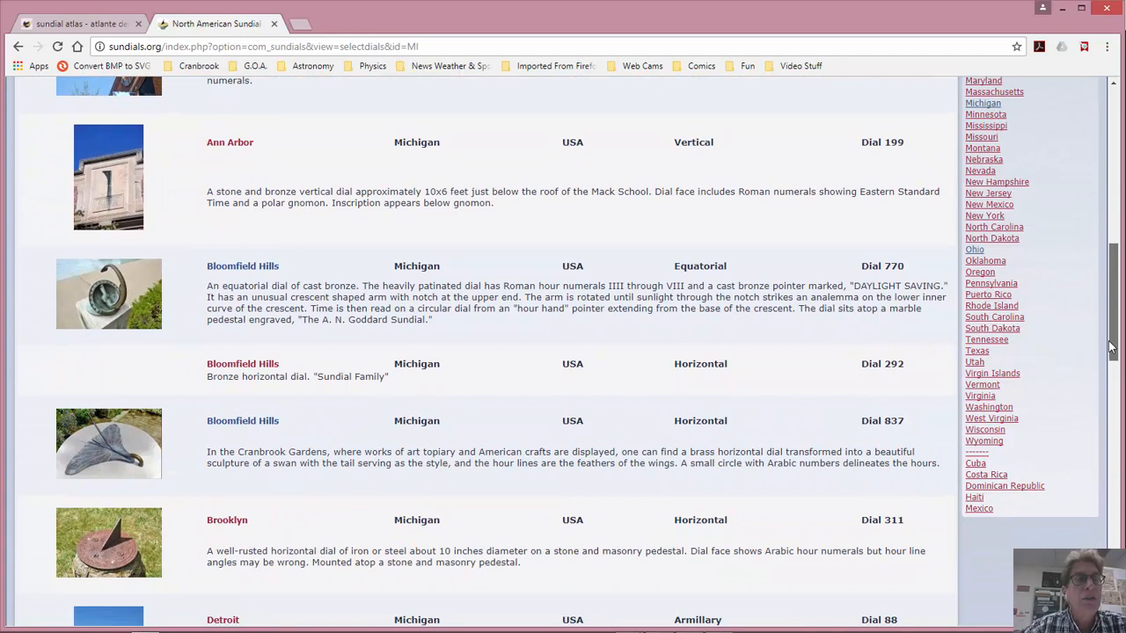
{"action": "scroll", "scroll_direction": "down", "scroll_amount": 3}
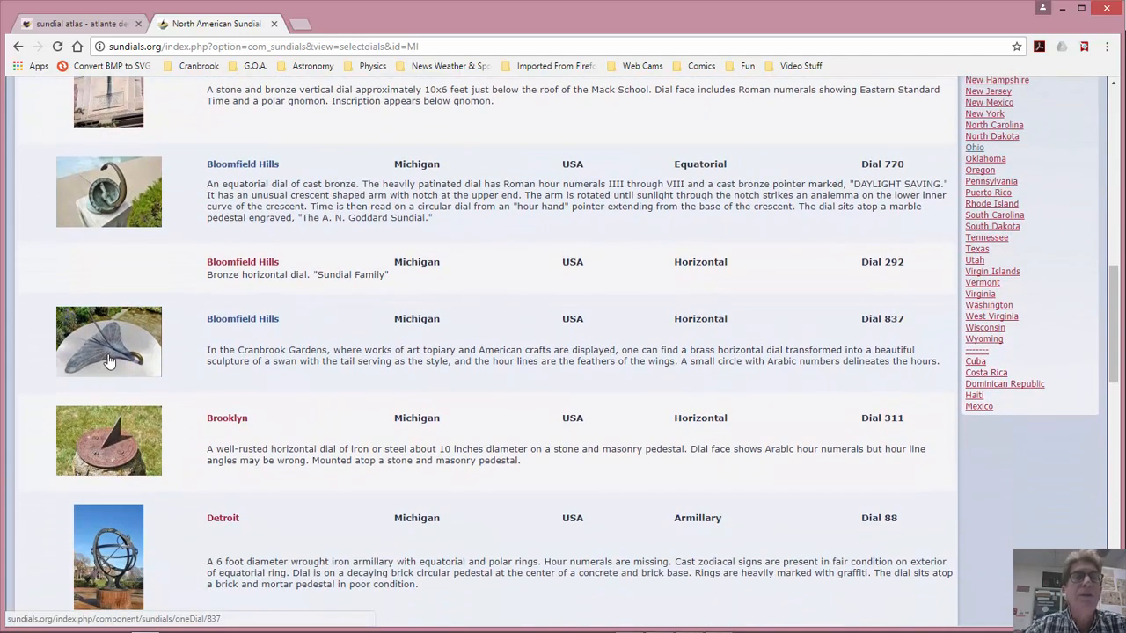
- Open Bloomfield Hills dial 837, the Cranbrook Gardens swan sundial, and scroll its details
{"action": "left_click", "coordinate": [108, 343]}
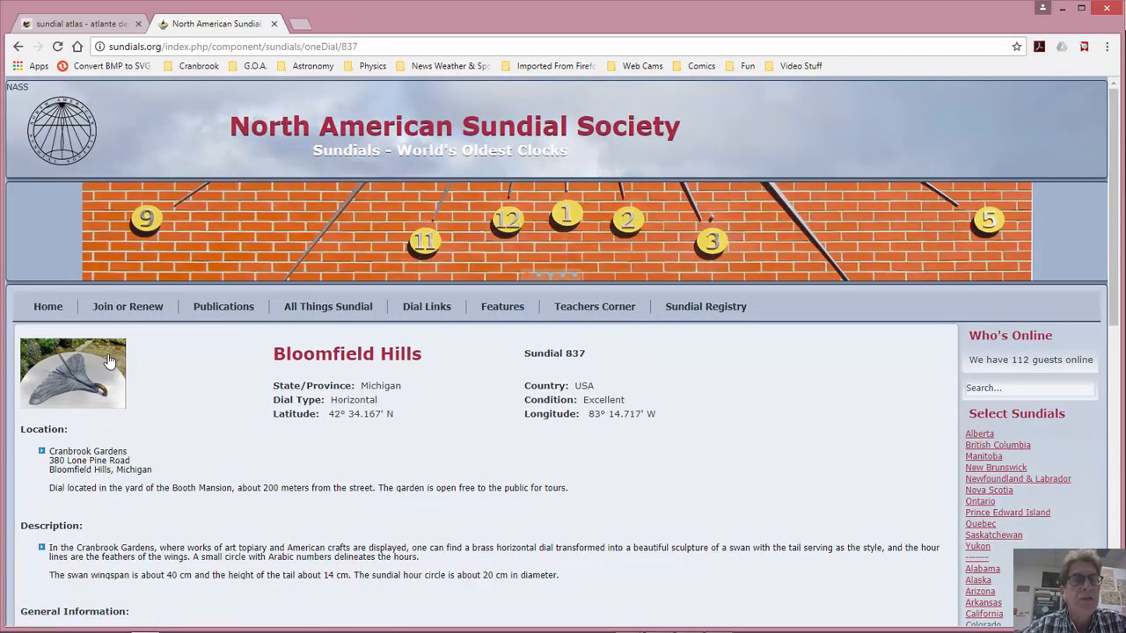
{"action": "mouse_move", "coordinate": [93, 365]}
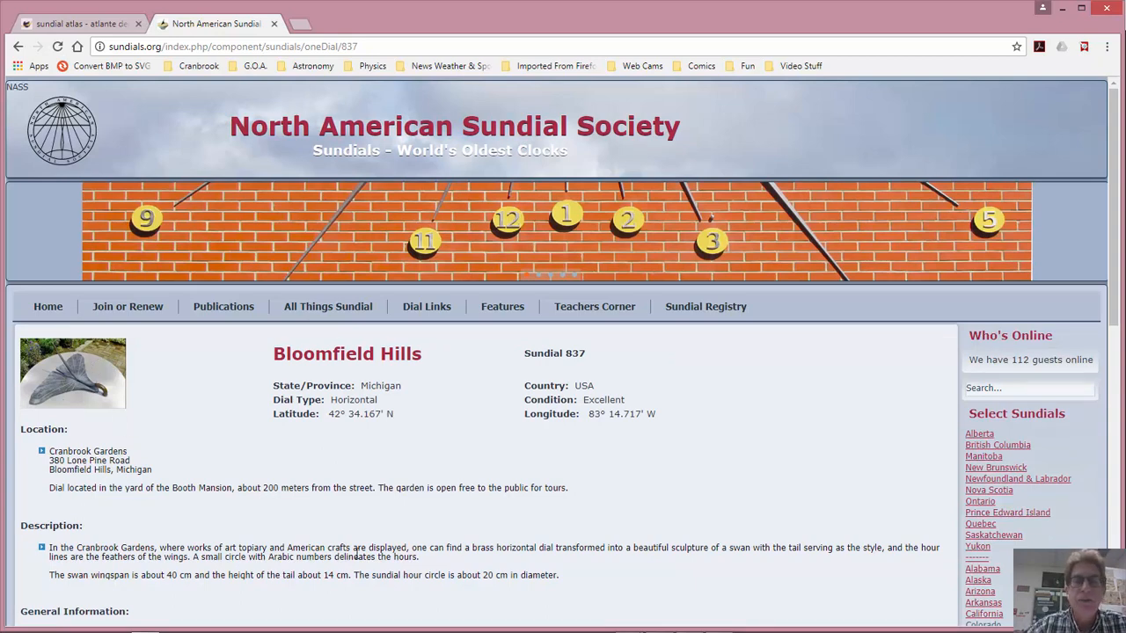
{"action": "mouse_move", "coordinate": [81, 404]}
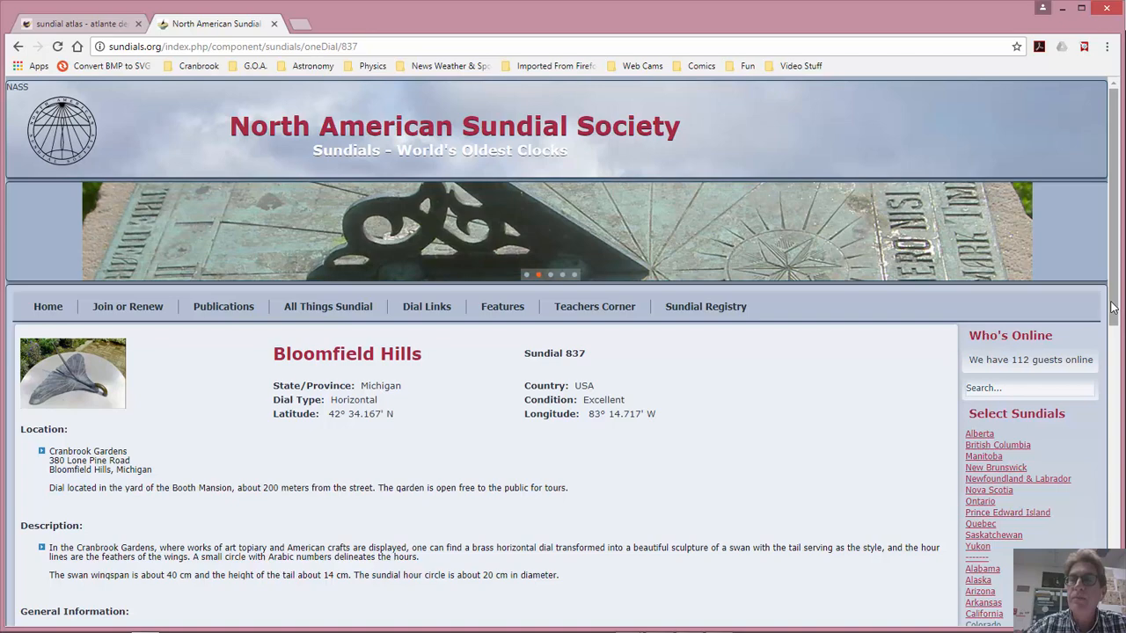
{"action": "scroll", "scroll_direction": "down", "scroll_amount": 3}
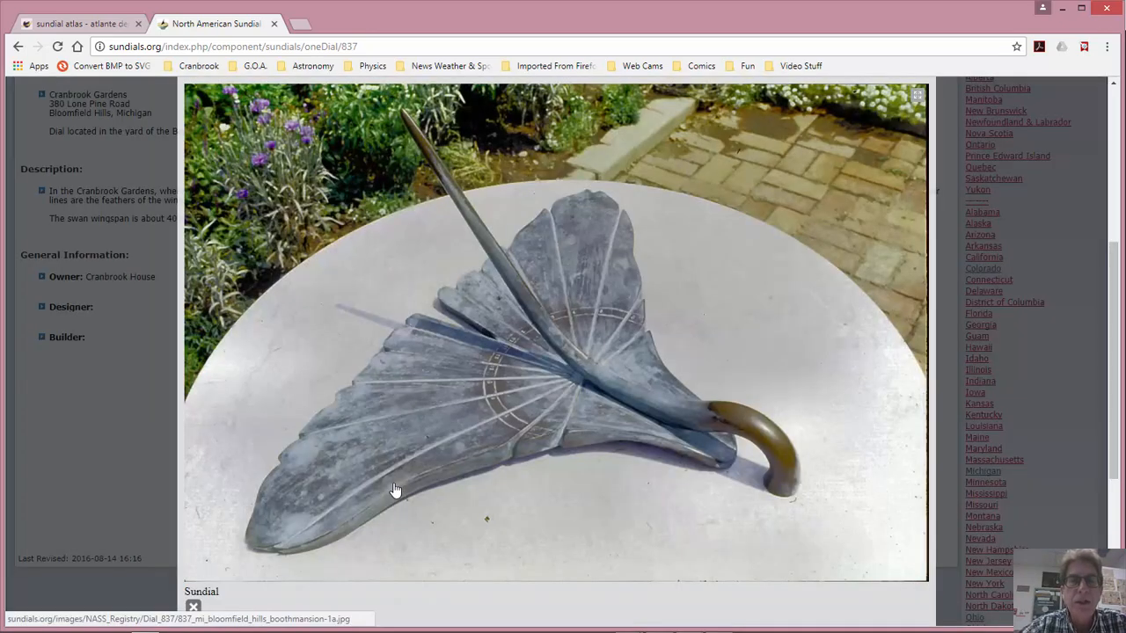
{"action": "mouse_move", "coordinate": [376, 568]}
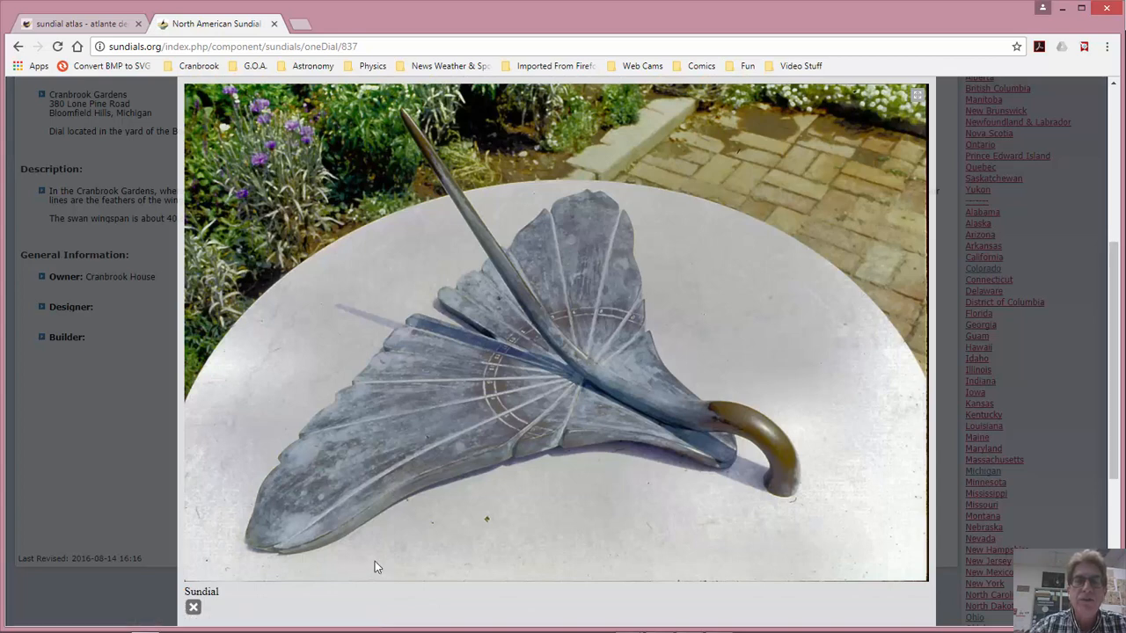
{"action": "mouse_move", "coordinate": [541, 626]}
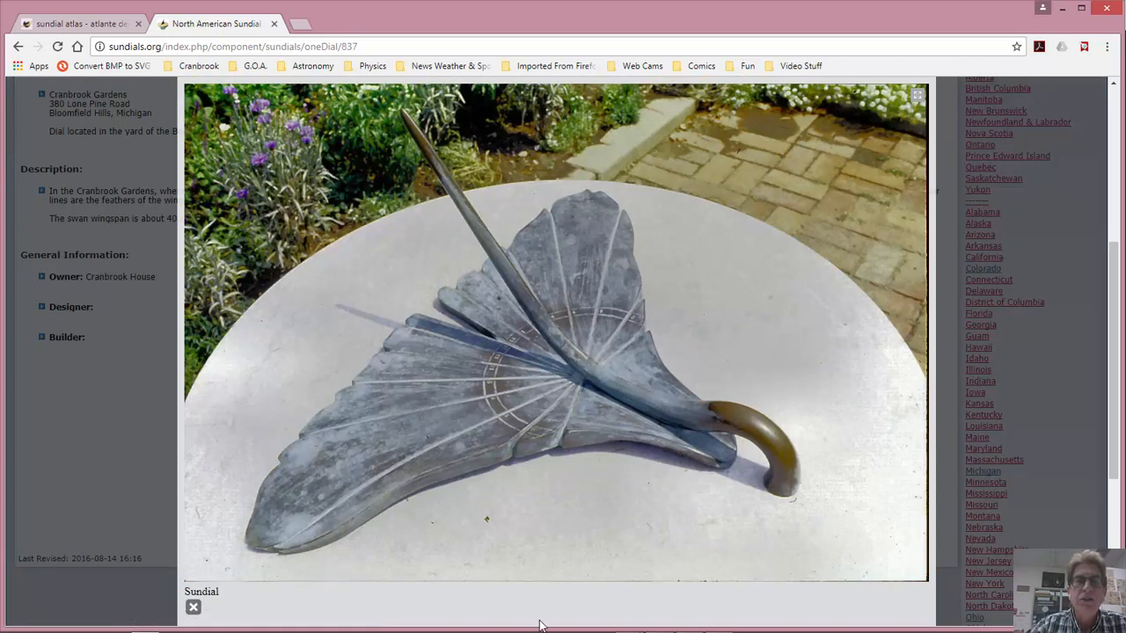
{"action": "mouse_move", "coordinate": [614, 613]}
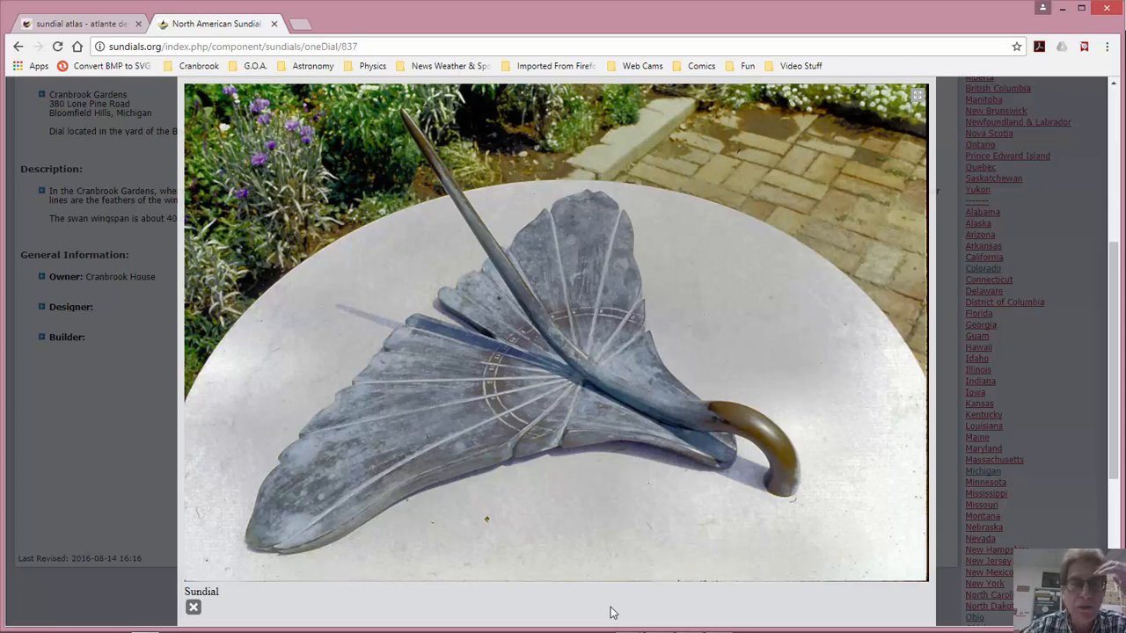
{"action": "mouse_move", "coordinate": [737, 342]}
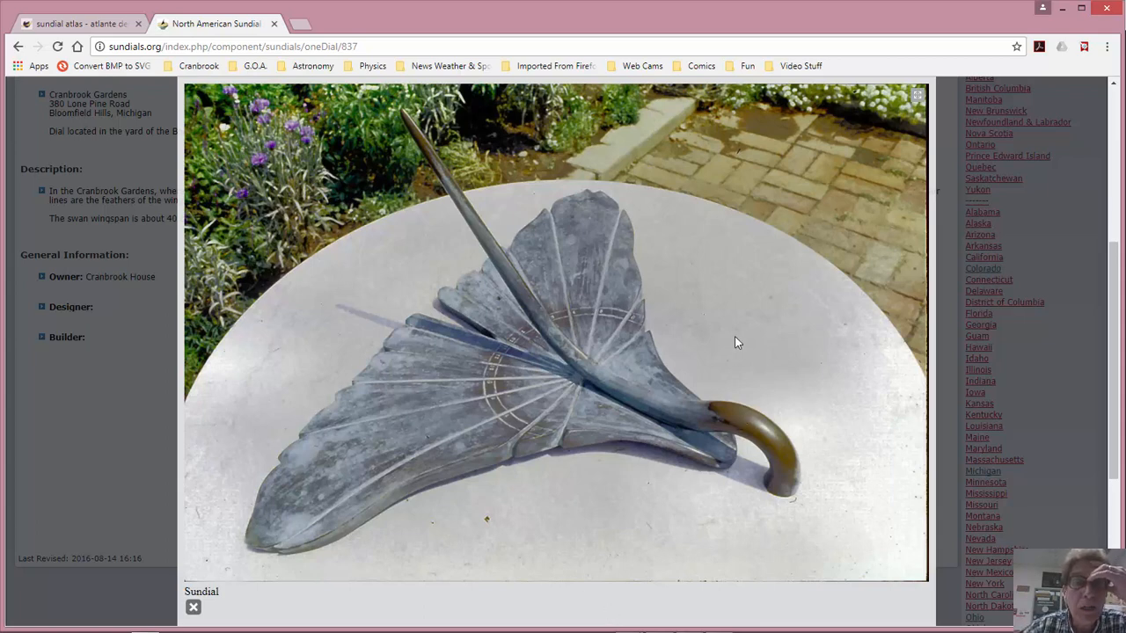
{"action": "mouse_move", "coordinate": [592, 354]}
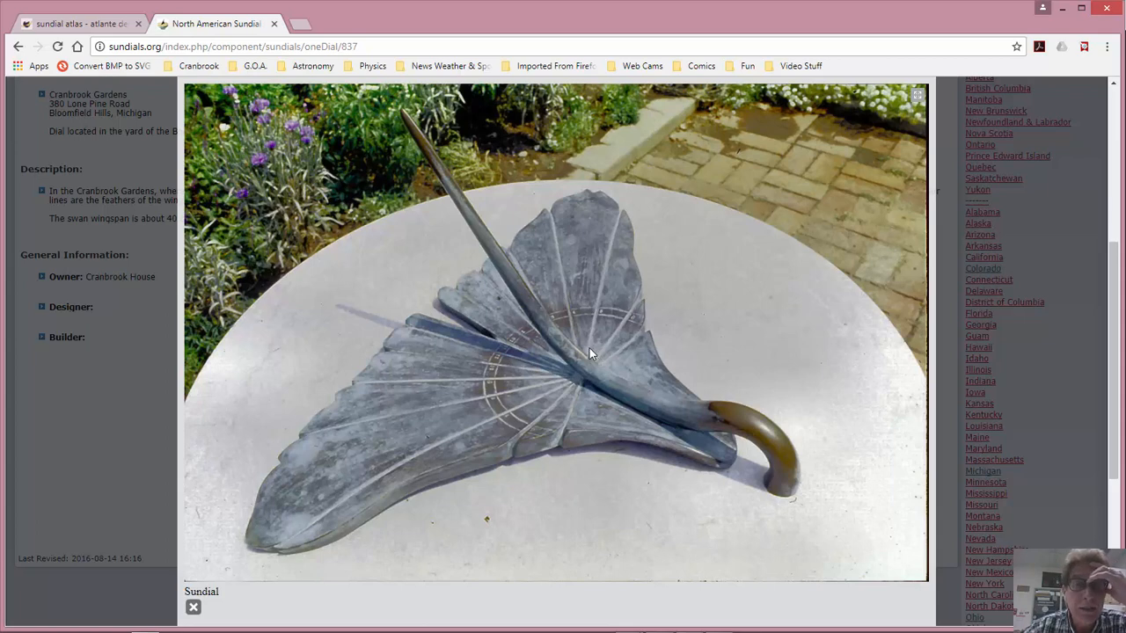
{"action": "mouse_move", "coordinate": [521, 281]}
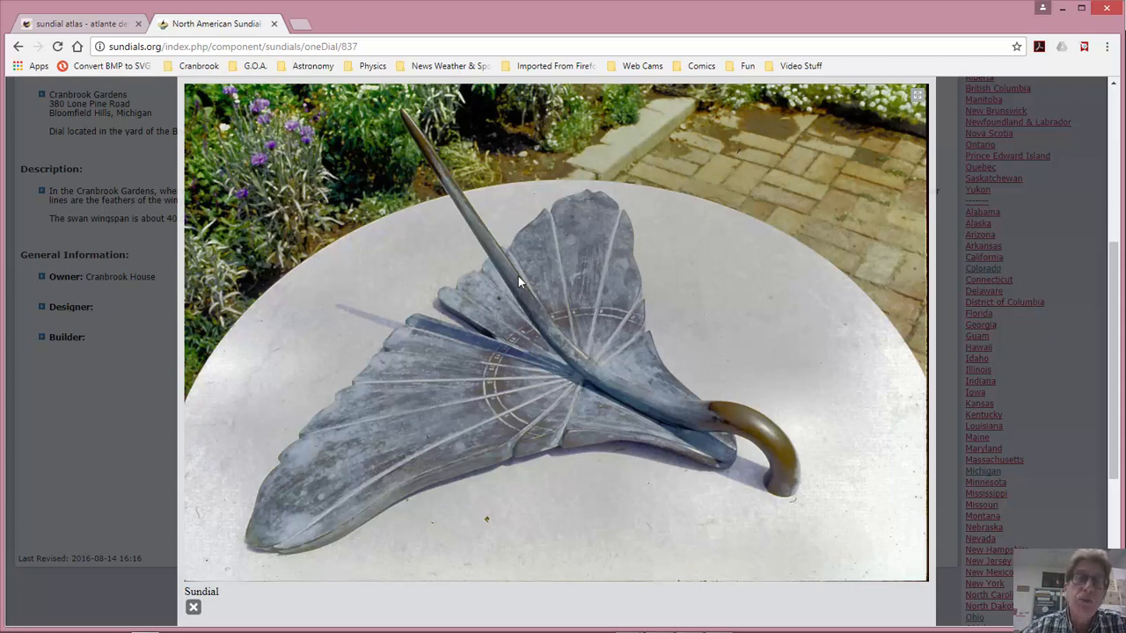
{"action": "mouse_move", "coordinate": [373, 334]}
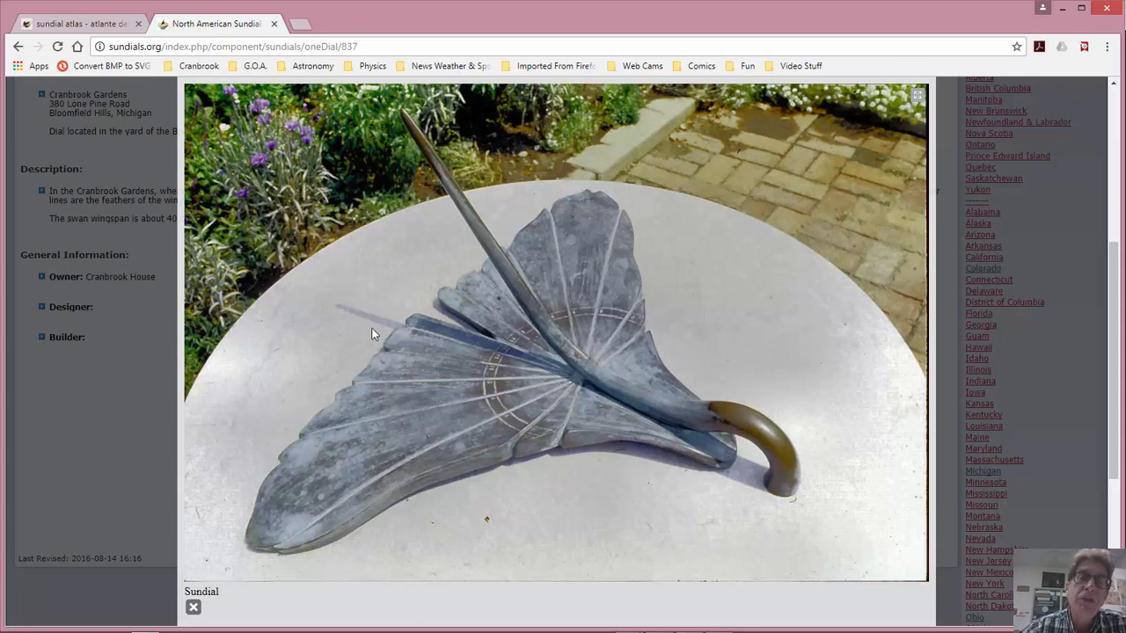
{"action": "mouse_move", "coordinate": [519, 362]}
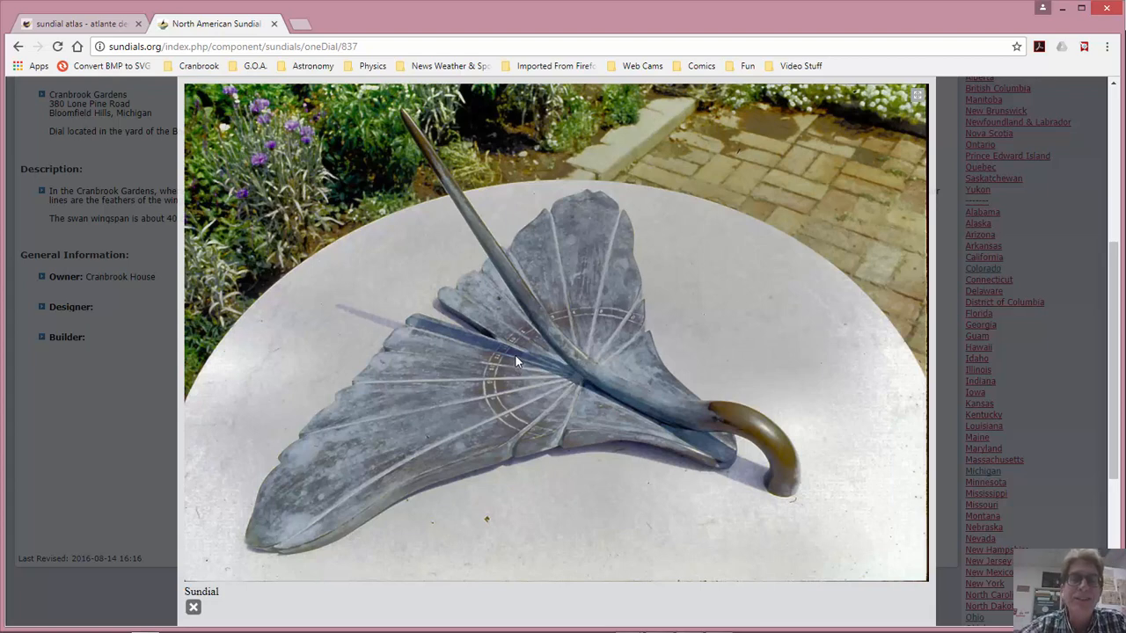
{"action": "mouse_move", "coordinate": [293, 486]}
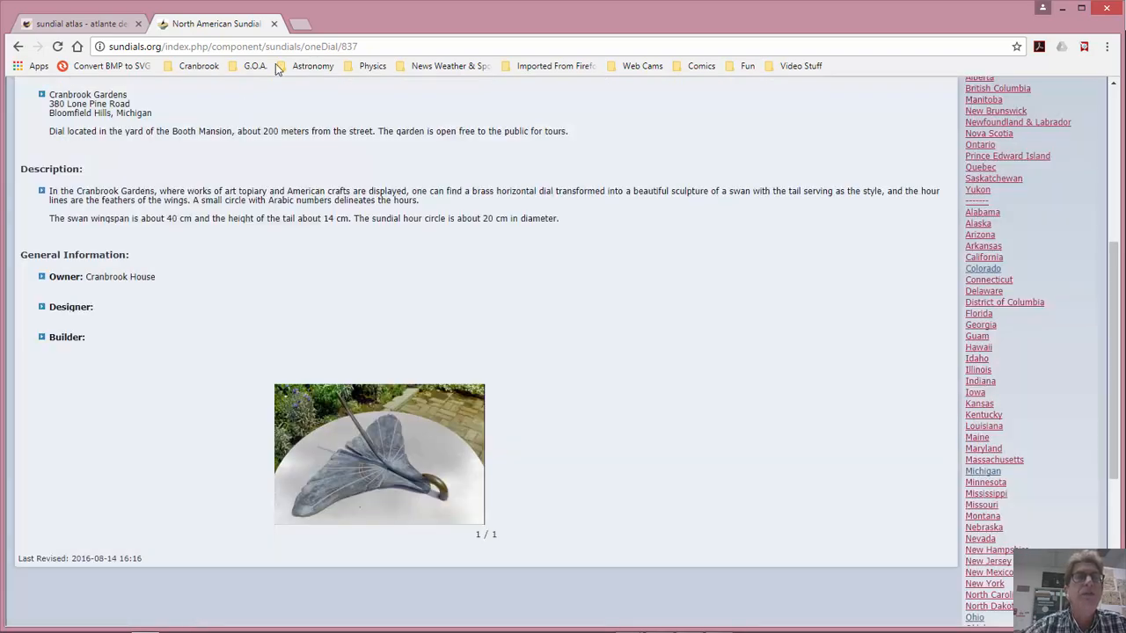
- Close the sundial society tab and go to GnomoLab's paper sundial models
{"action": "left_click", "coordinate": [79, 22]}
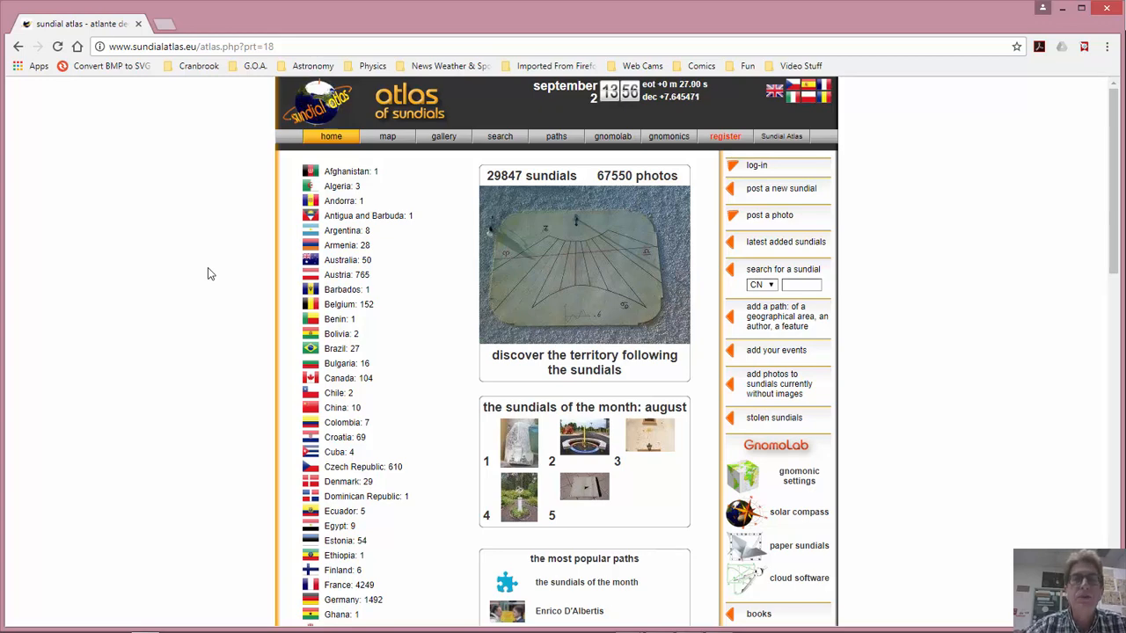
{"action": "mouse_move", "coordinate": [444, 242]}
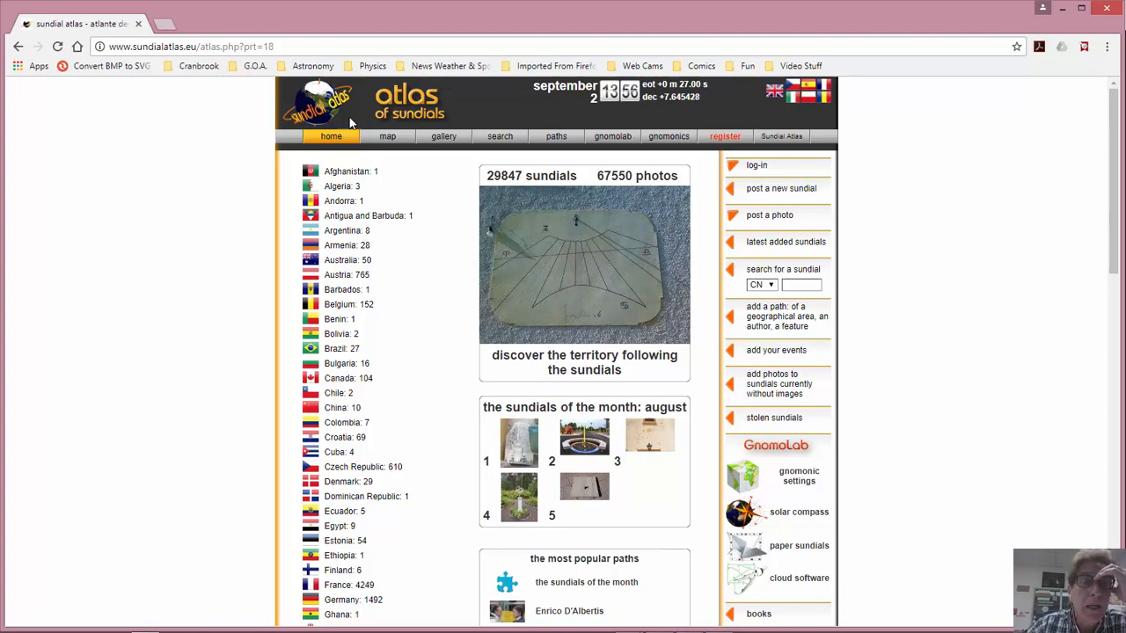
{"action": "mouse_move", "coordinate": [614, 211]}
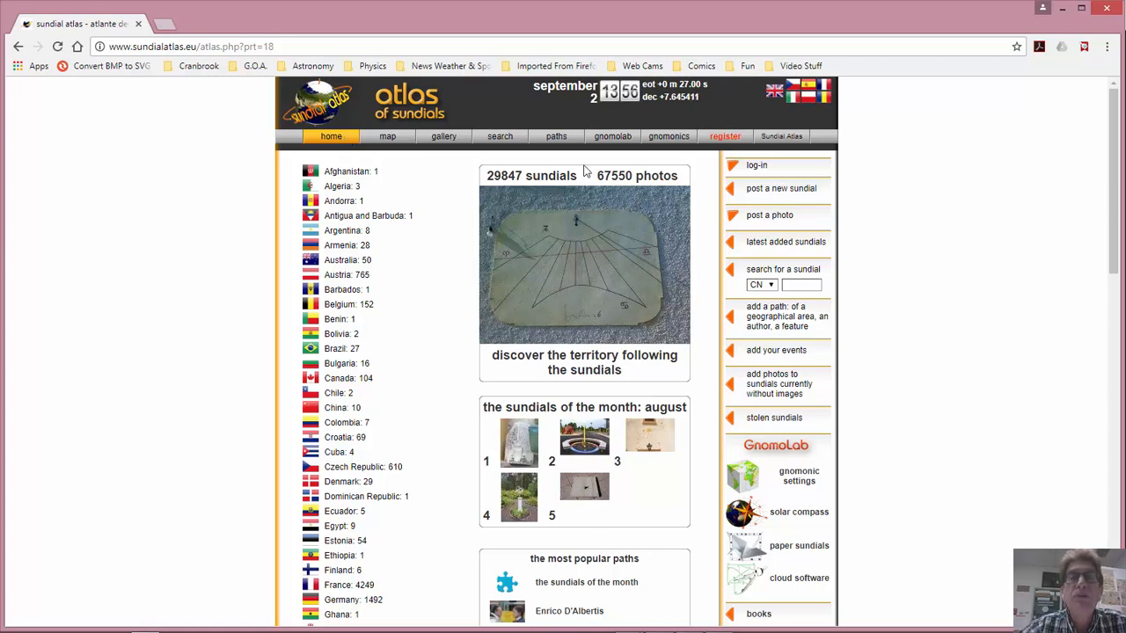
{"action": "mouse_move", "coordinate": [619, 141]}
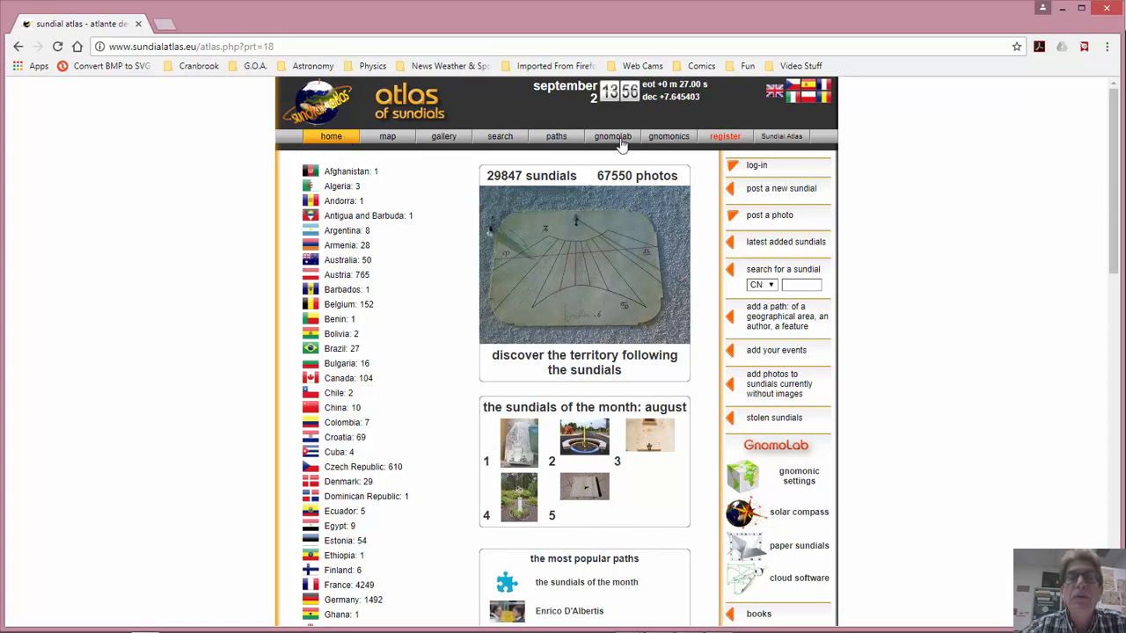
{"action": "left_click", "coordinate": [612, 136]}
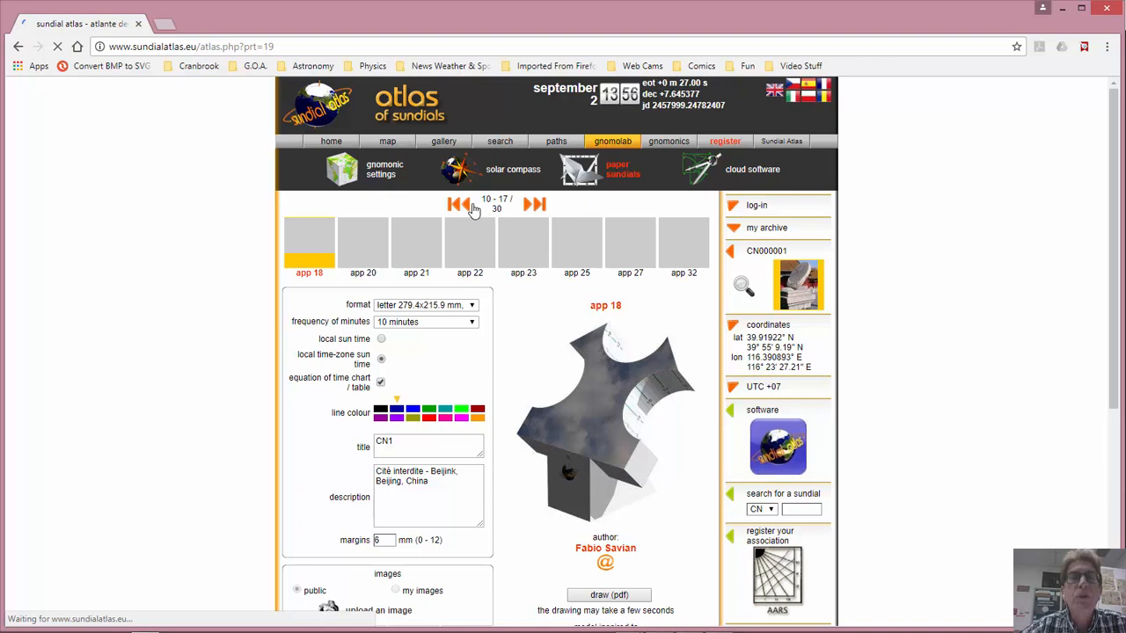
- Step back to app 25, the cone CGI sundial, and open its coordinates settings
{"action": "left_click", "coordinate": [453, 204]}
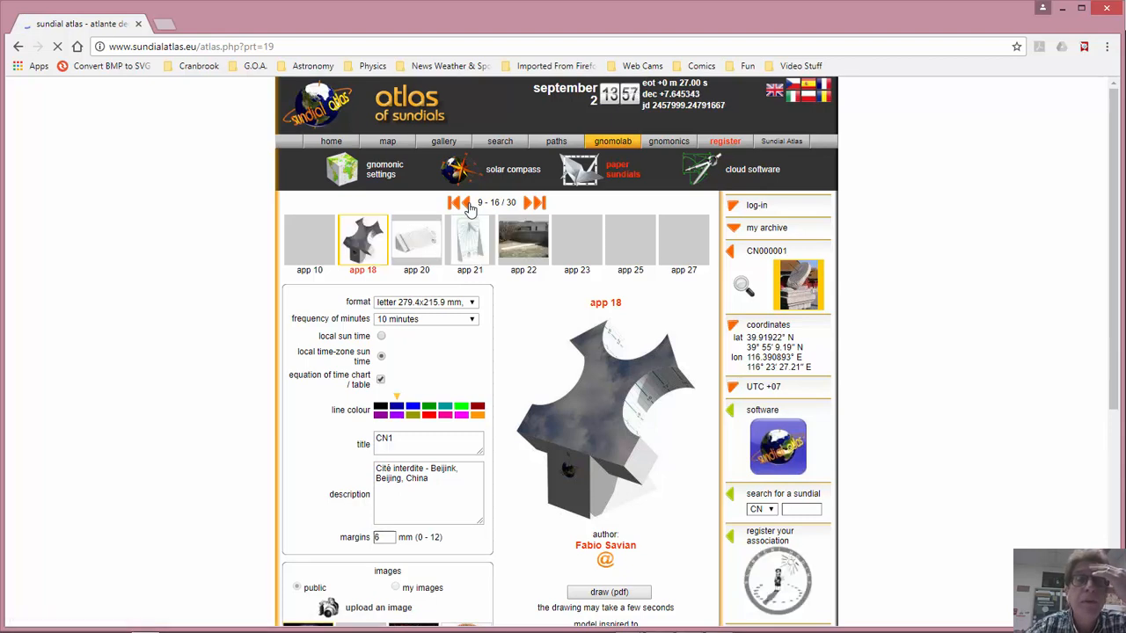
{"action": "mouse_move", "coordinate": [632, 245]}
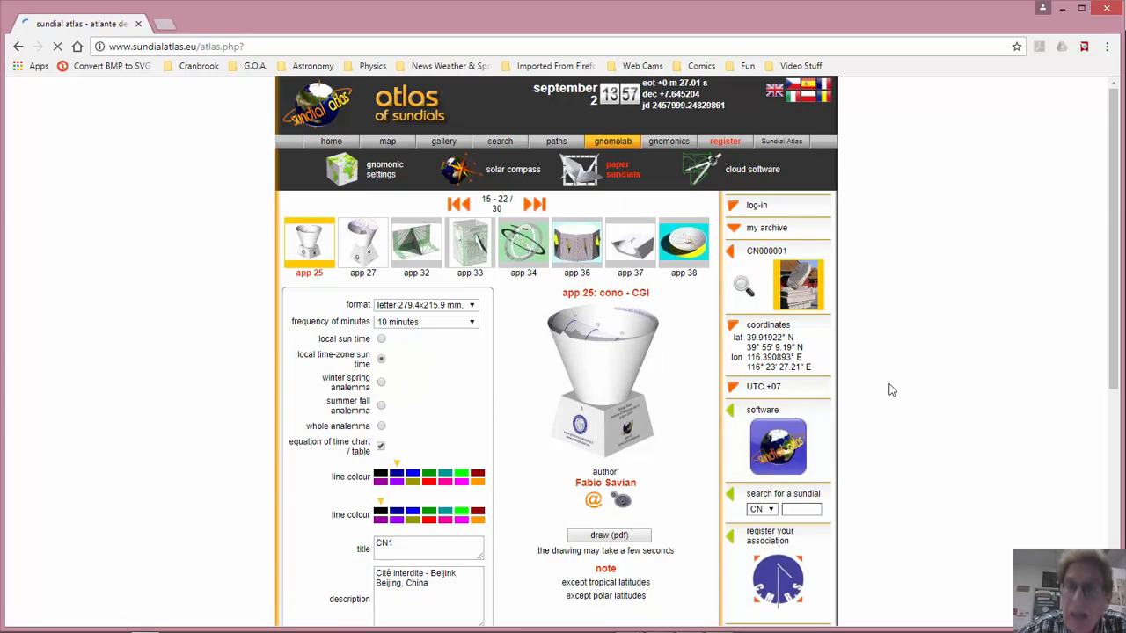
{"action": "scroll", "scroll_direction": "down", "scroll_amount": 3}
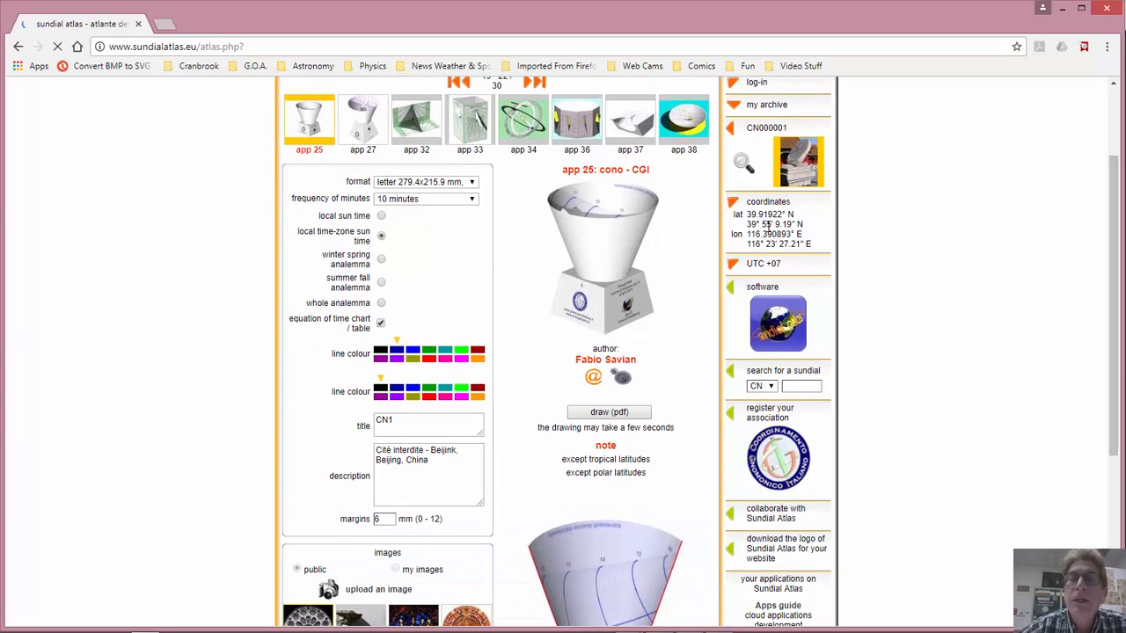
{"action": "left_click", "coordinate": [732, 203]}
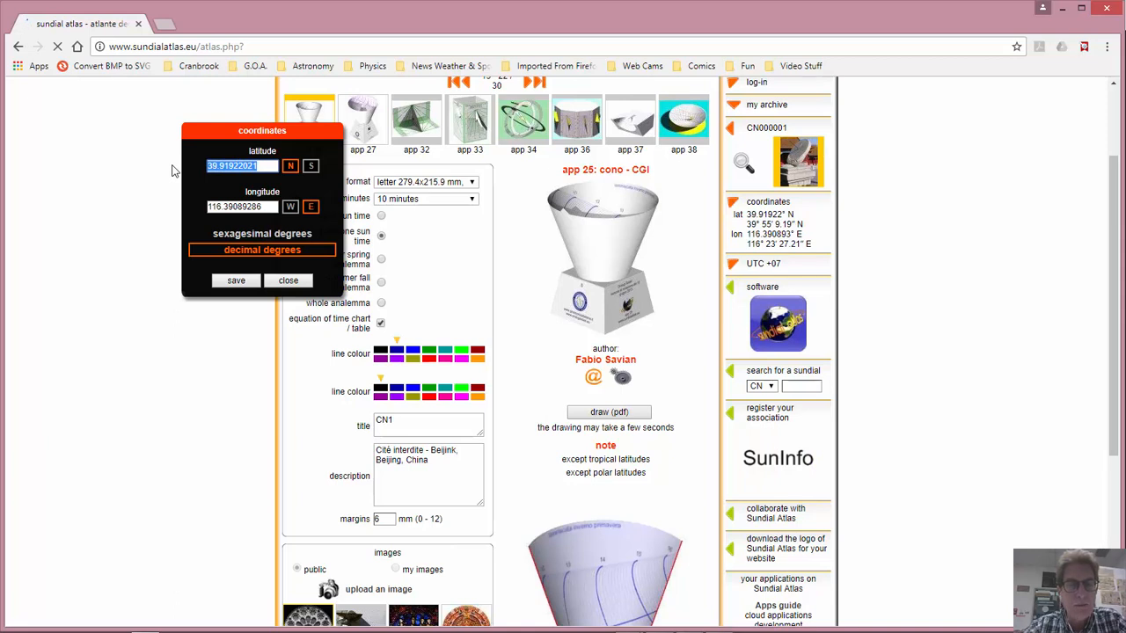
- Enter latitude 42.15 N and longitude 83.24 W as the sundial location
{"action": "type", "text": "42.15"}
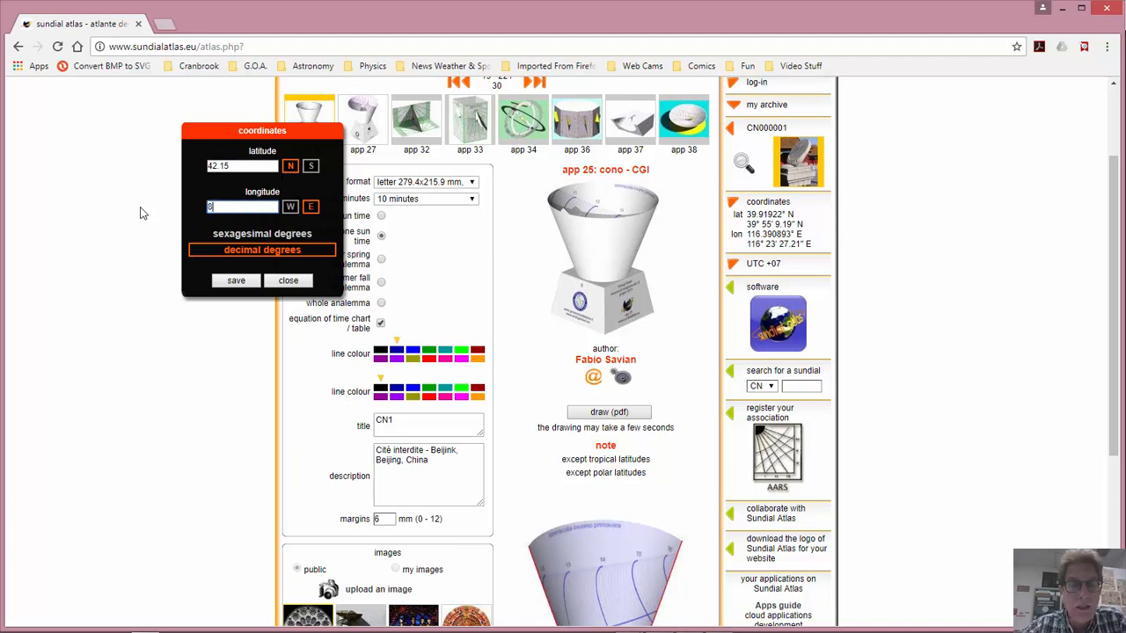
{"action": "type", "text": "83.24"}
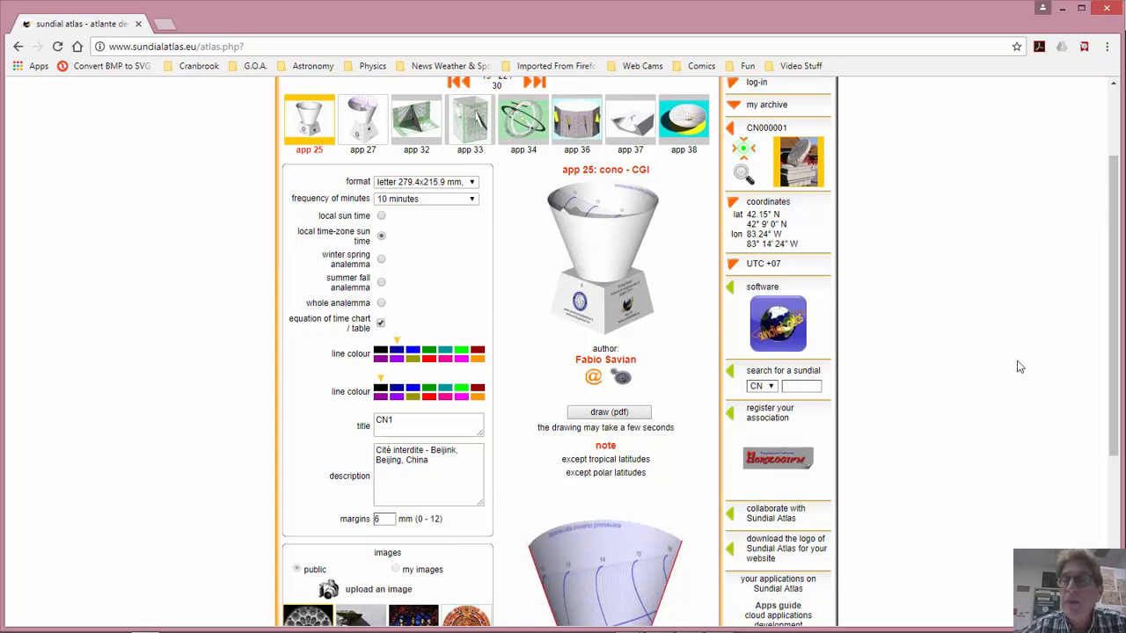
- Change the cone sundial's hour-line frequency from 10 to 15 minutes
{"action": "scroll", "scroll_direction": "down", "scroll_amount": 3}
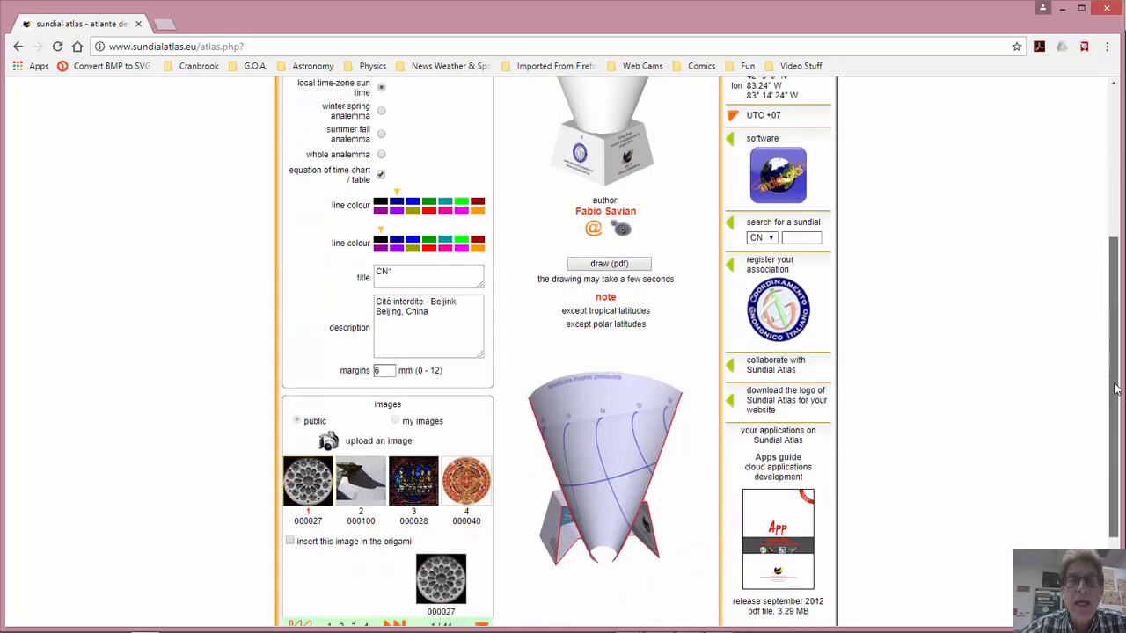
{"action": "scroll", "scroll_direction": "down", "scroll_amount": 3}
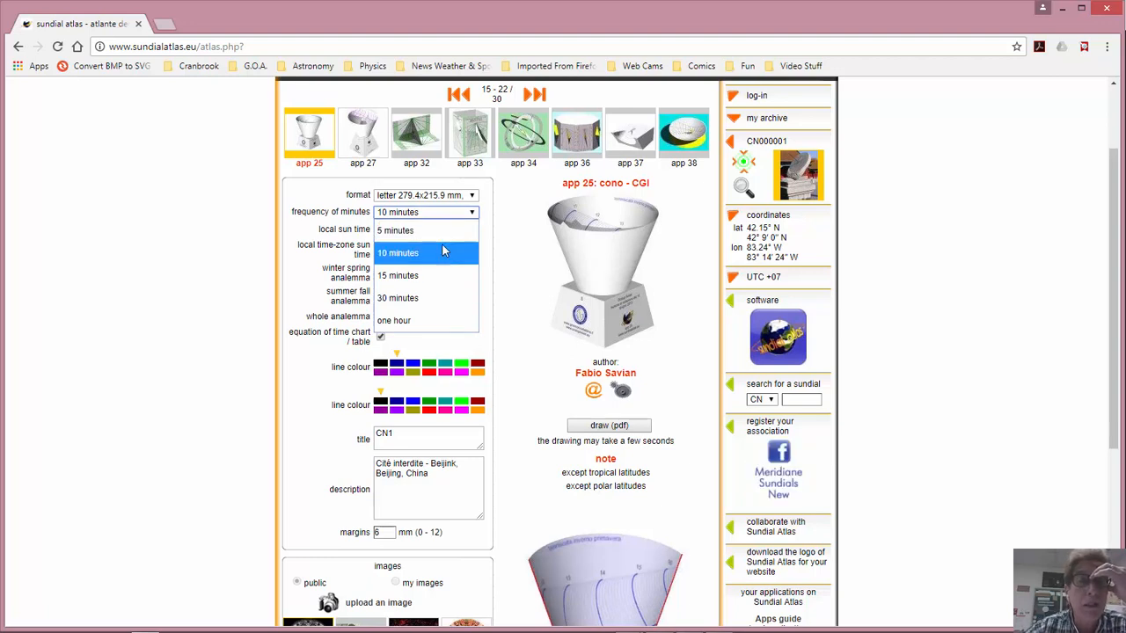
{"action": "left_click", "coordinate": [398, 276]}
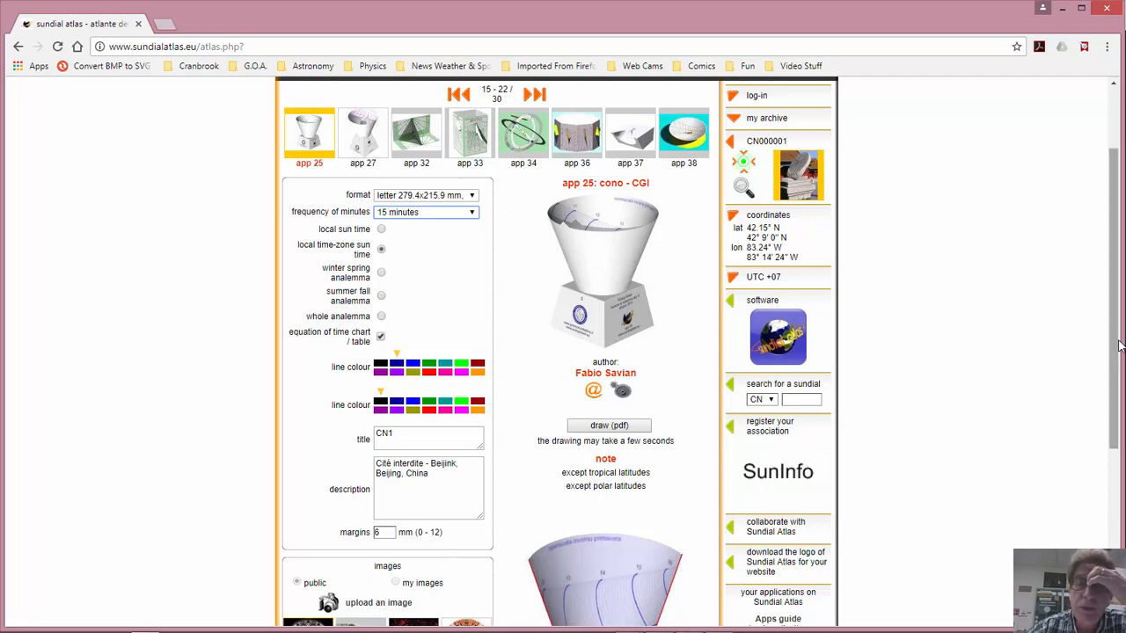
{"action": "scroll", "scroll_direction": "down", "scroll_amount": 3}
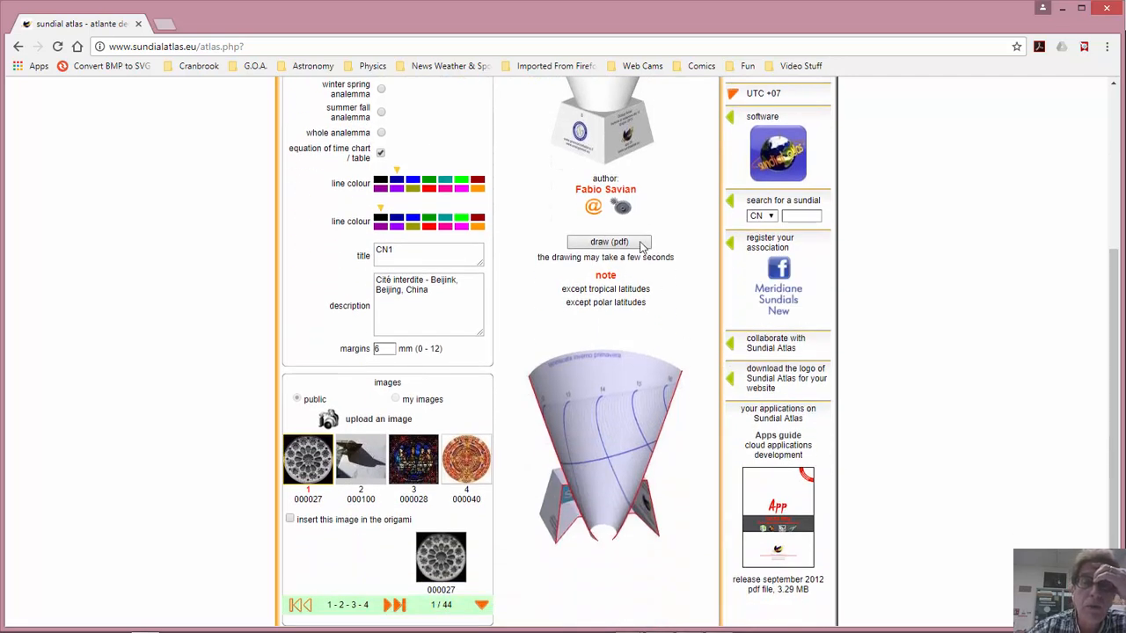
- Generate the cone sundial PDF, dismiss the Acrobat offer, and scroll both pages
{"action": "left_click", "coordinate": [608, 241]}
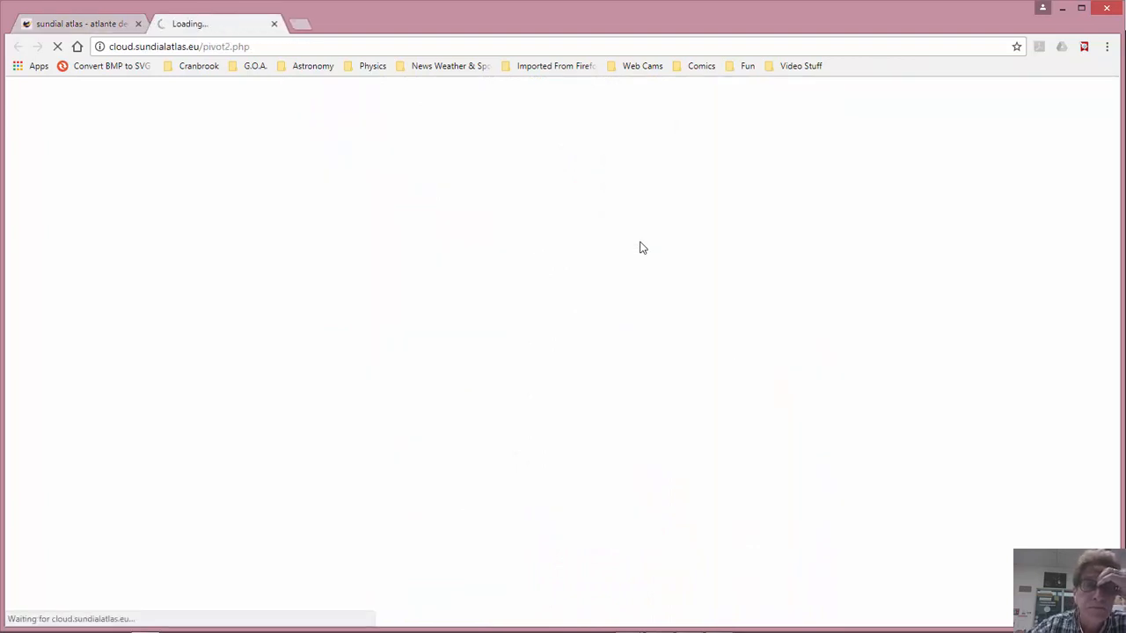
{"action": "mouse_move", "coordinate": [826, 396]}
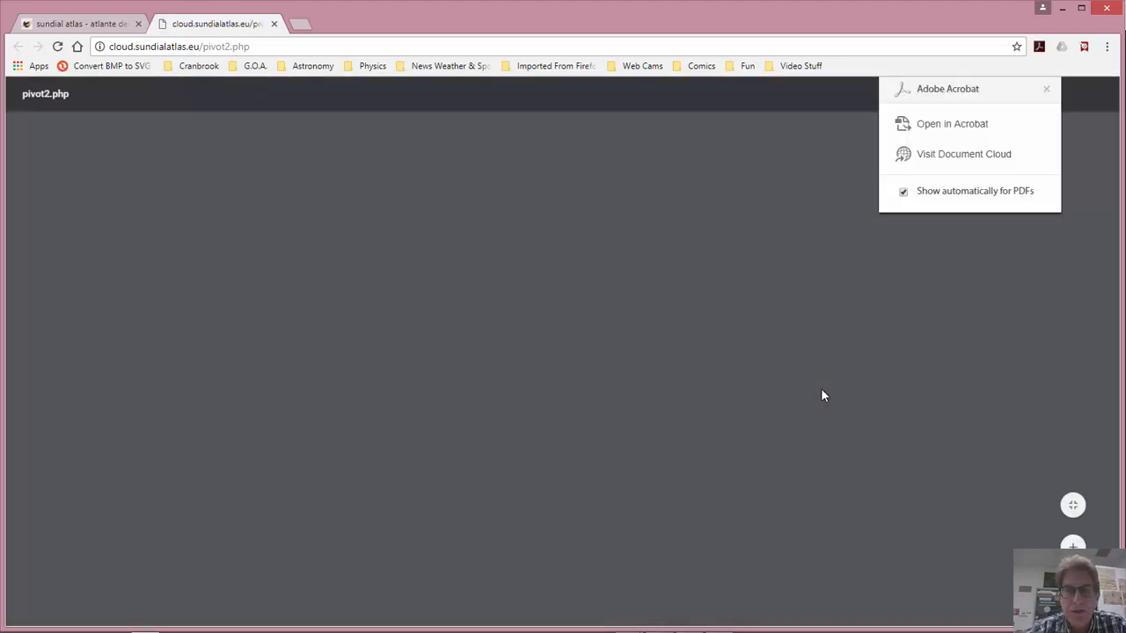
{"action": "left_click", "coordinate": [1043, 87]}
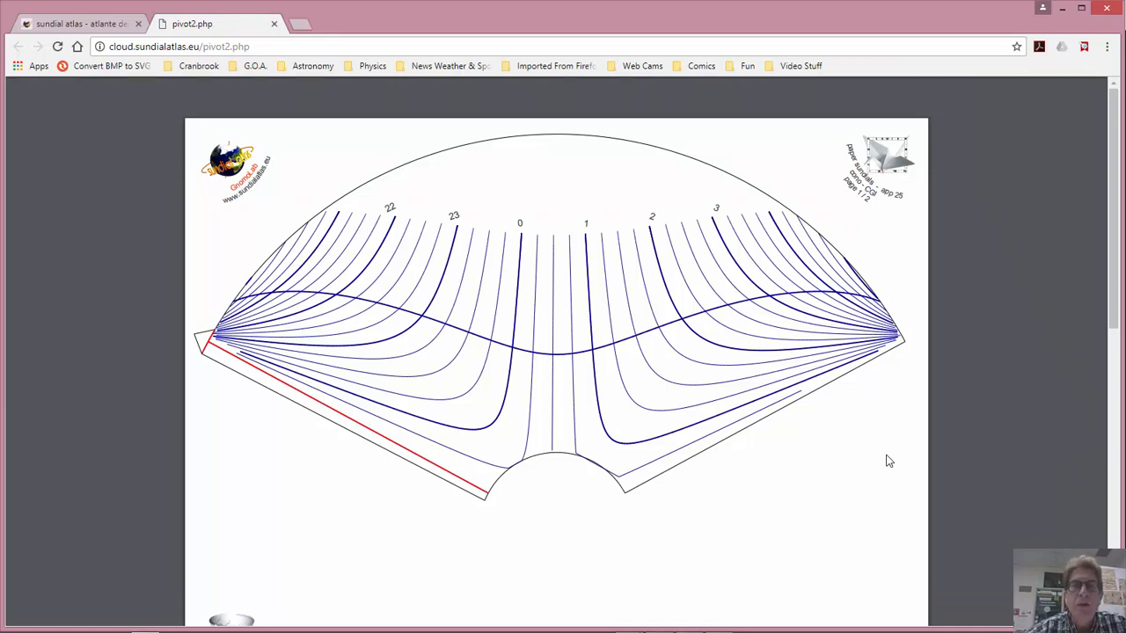
{"action": "mouse_move", "coordinate": [747, 356]}
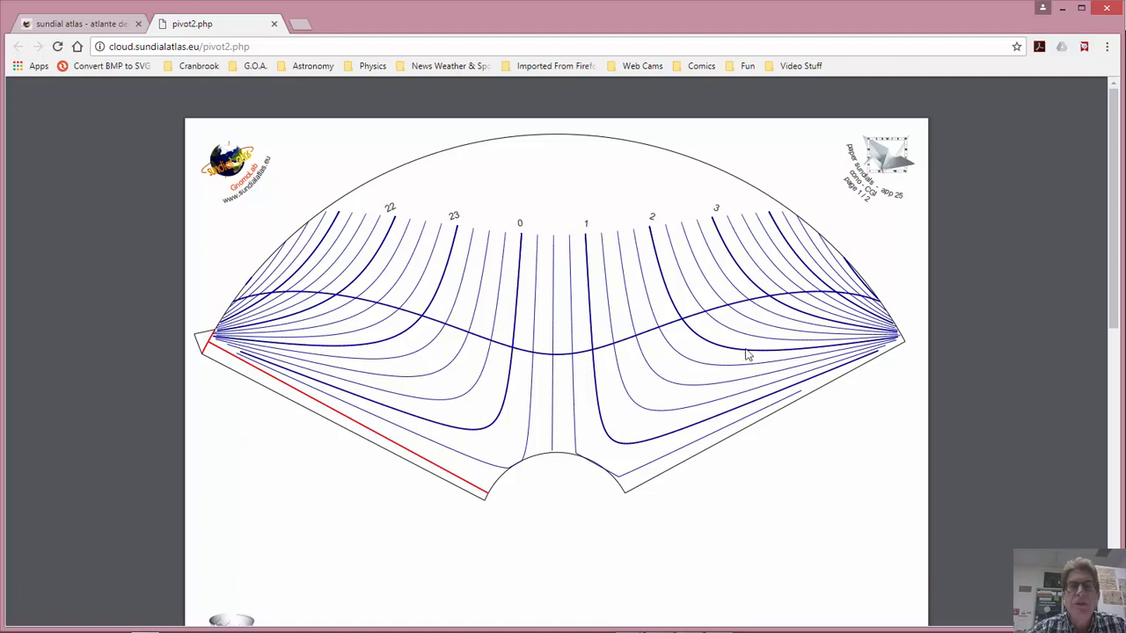
{"action": "mouse_move", "coordinate": [731, 356]}
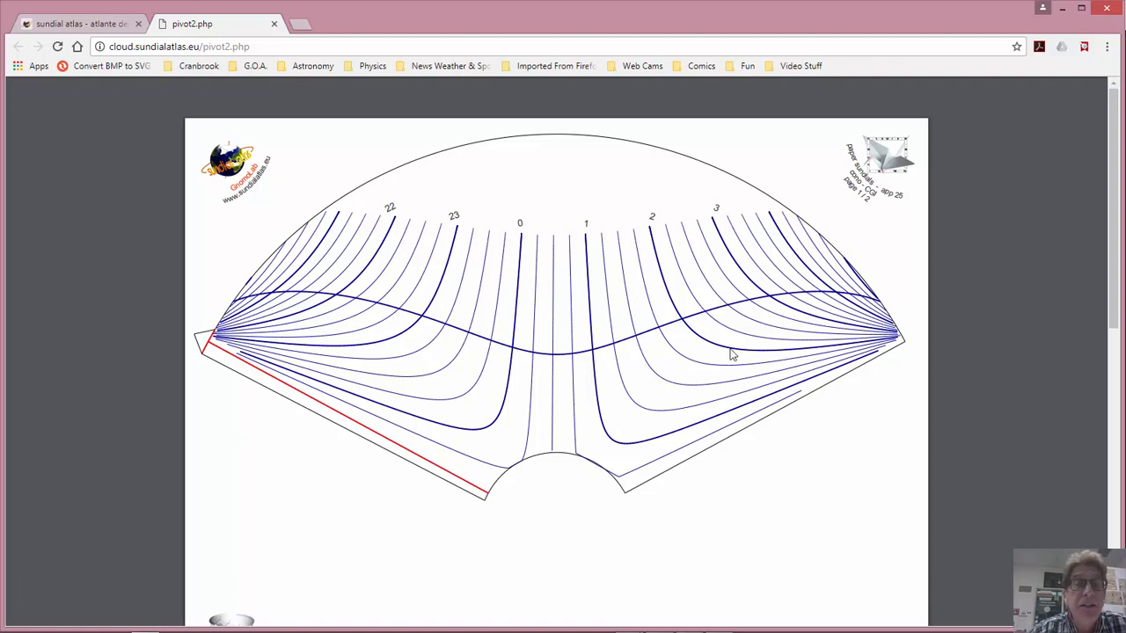
{"action": "mouse_move", "coordinate": [367, 474]}
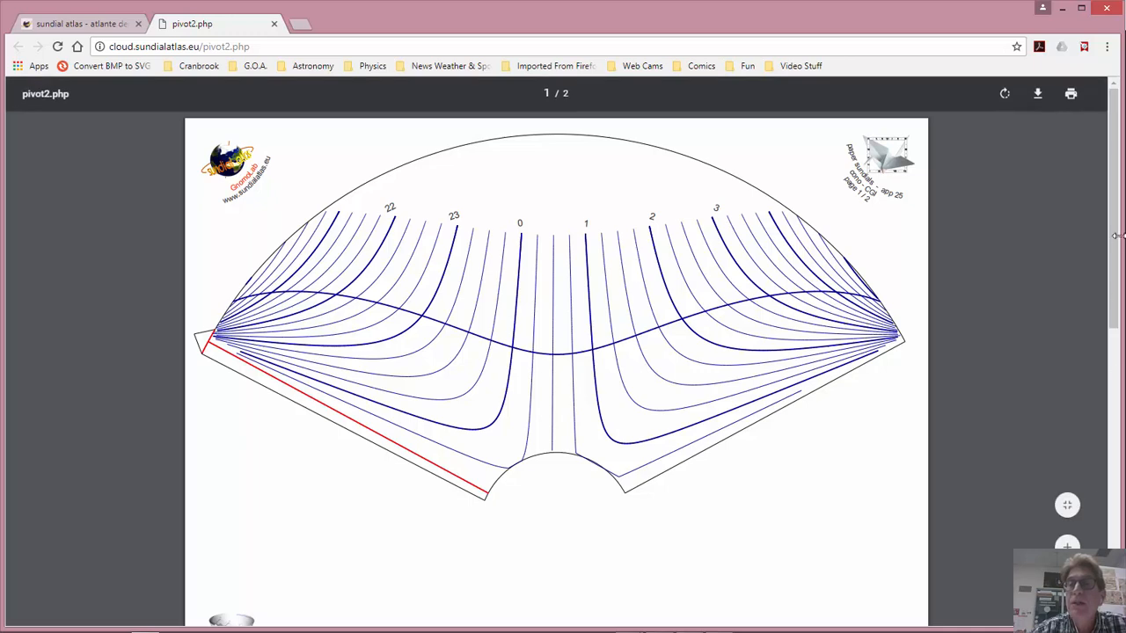
{"action": "scroll", "scroll_direction": "down", "scroll_amount": 3}
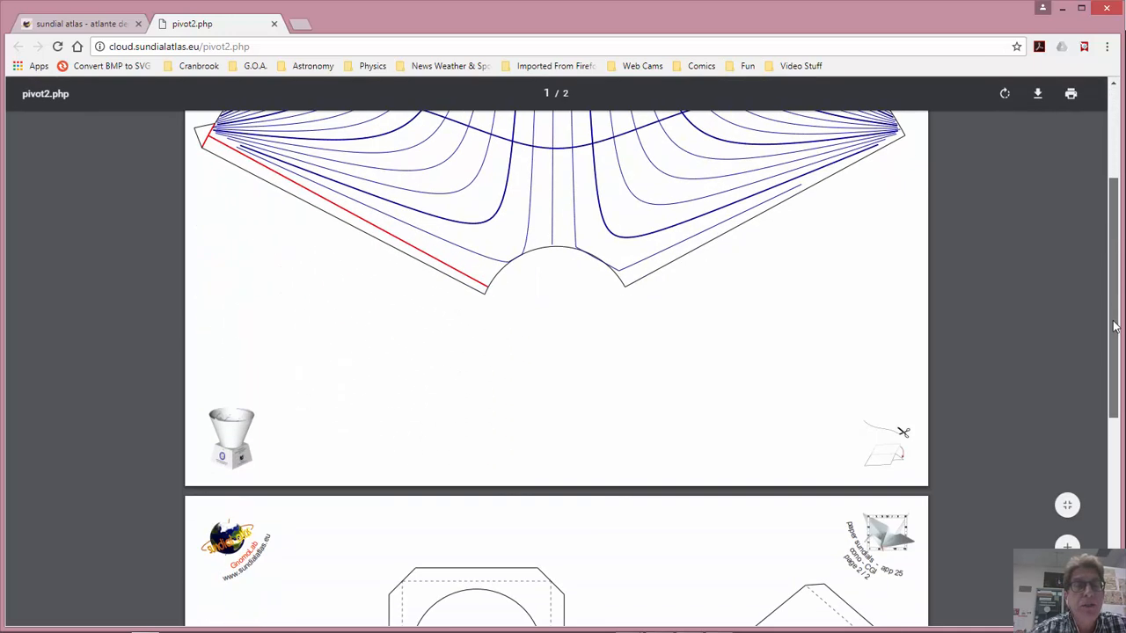
{"action": "scroll", "scroll_direction": "down", "scroll_amount": 3}
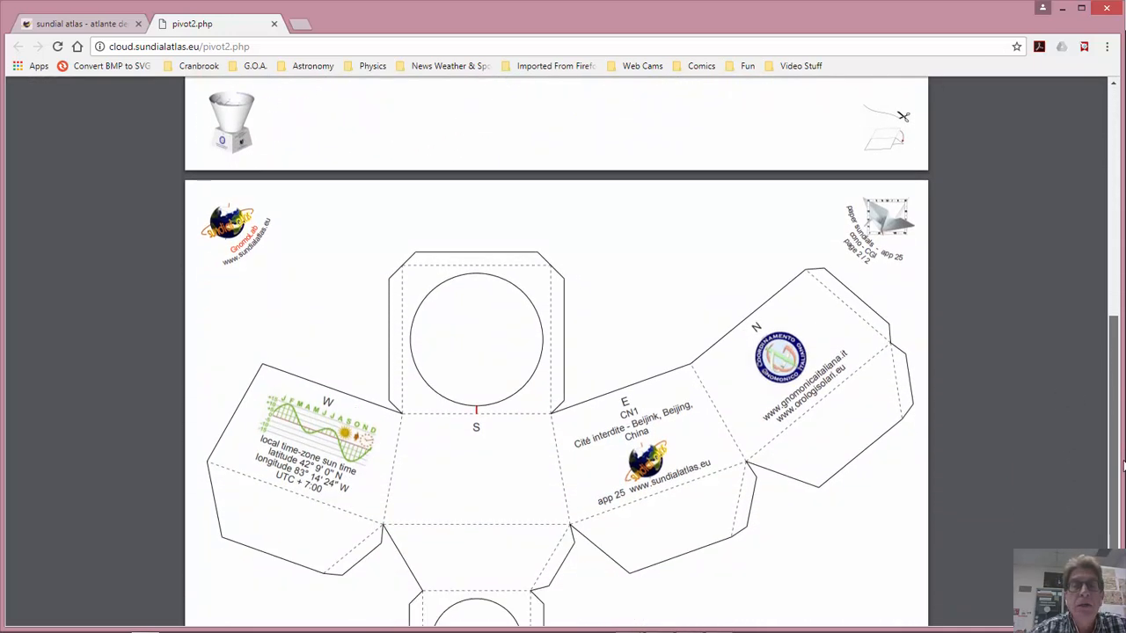
{"action": "scroll", "scroll_direction": "down", "scroll_amount": 3}
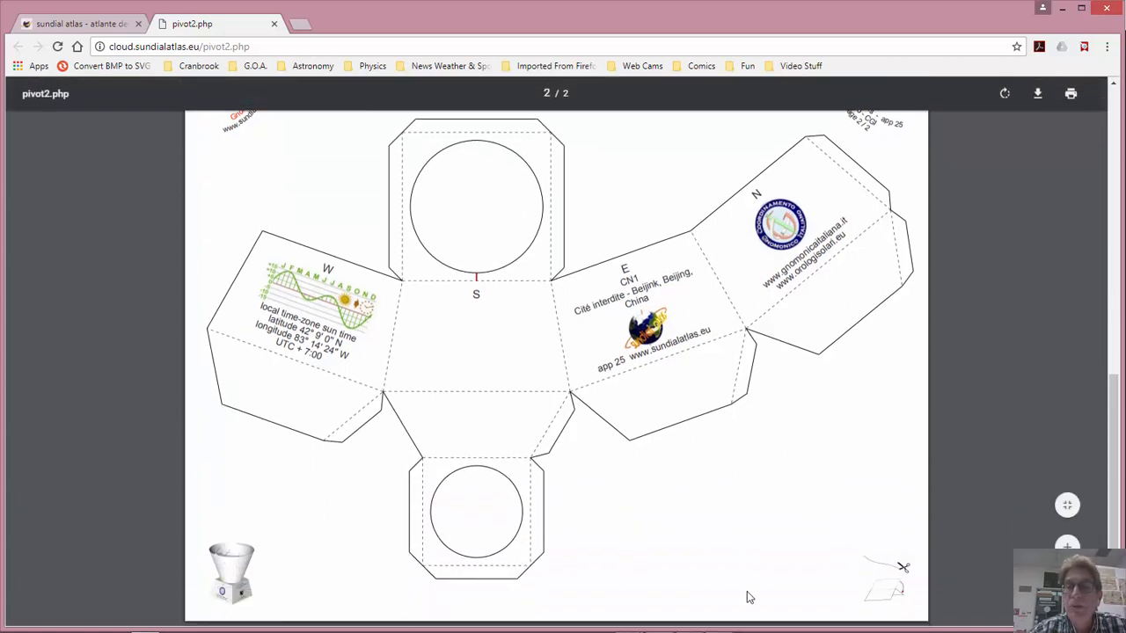
{"action": "mouse_move", "coordinate": [805, 461]}
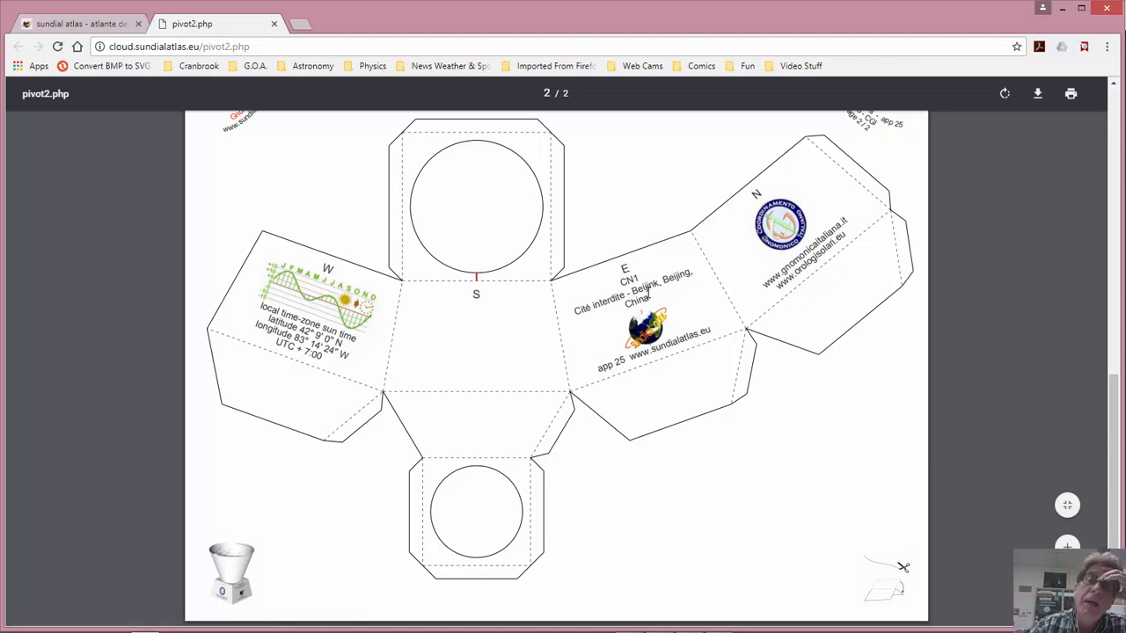
{"action": "mouse_move", "coordinate": [684, 271]}
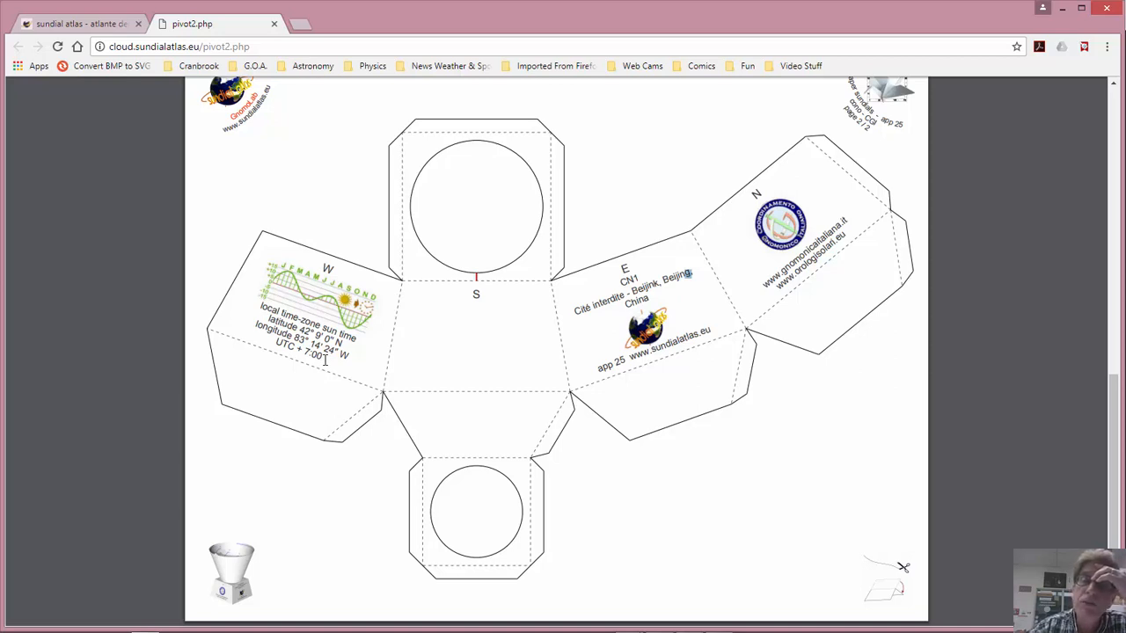
{"action": "mouse_move", "coordinate": [813, 508]}
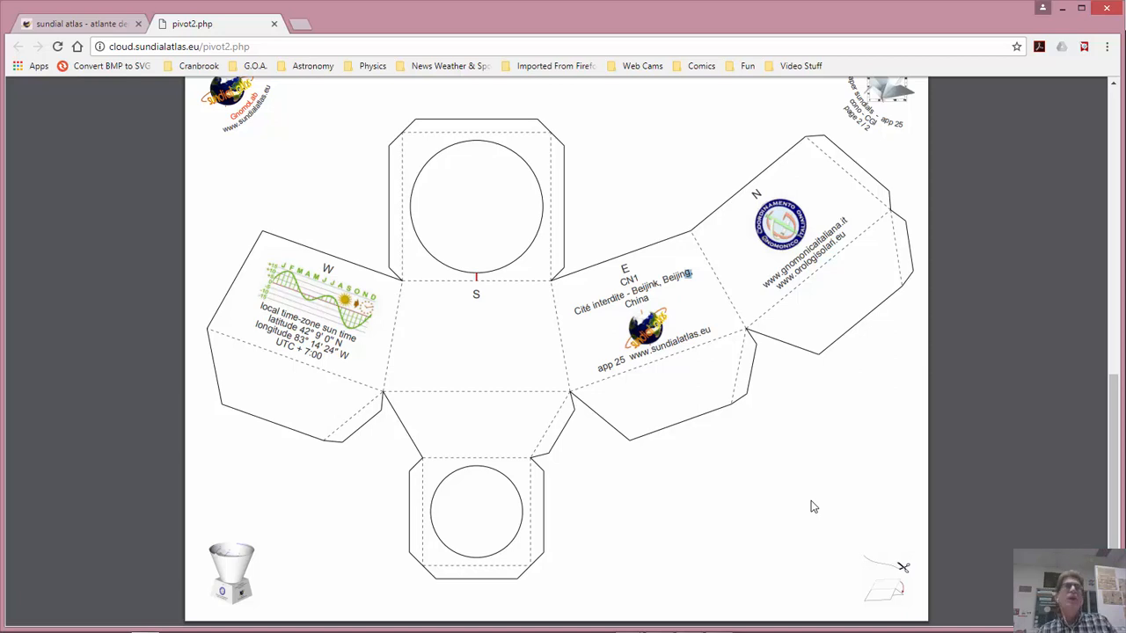
{"action": "mouse_move", "coordinate": [293, 190]}
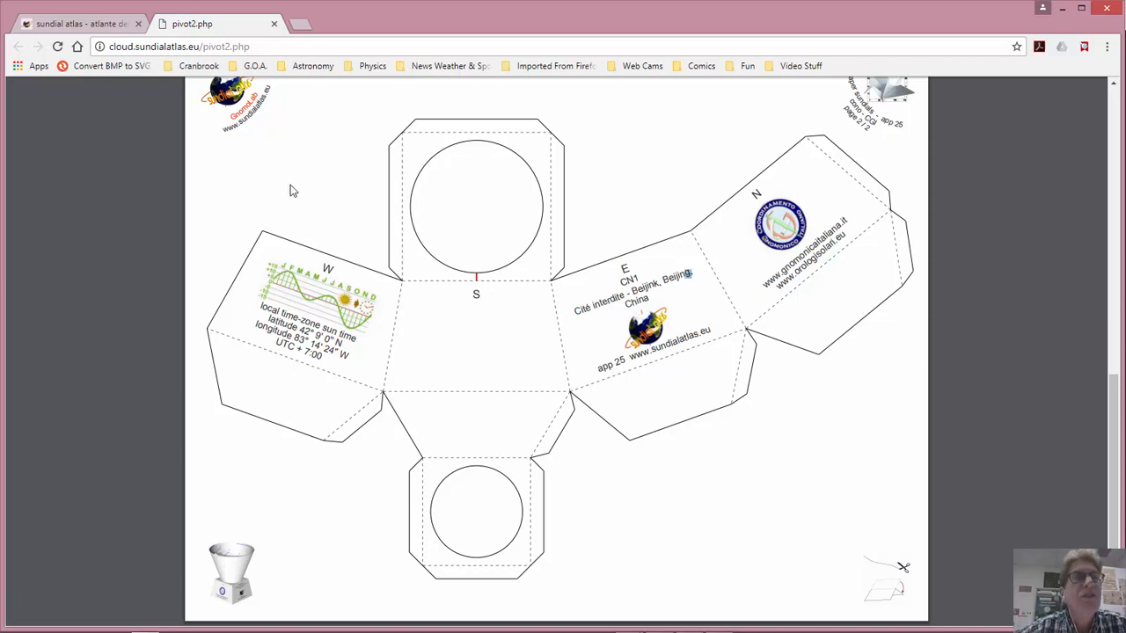
- Back on the sundial settings tab, change the description to 'Cranbrook'
{"action": "left_click", "coordinate": [79, 21]}
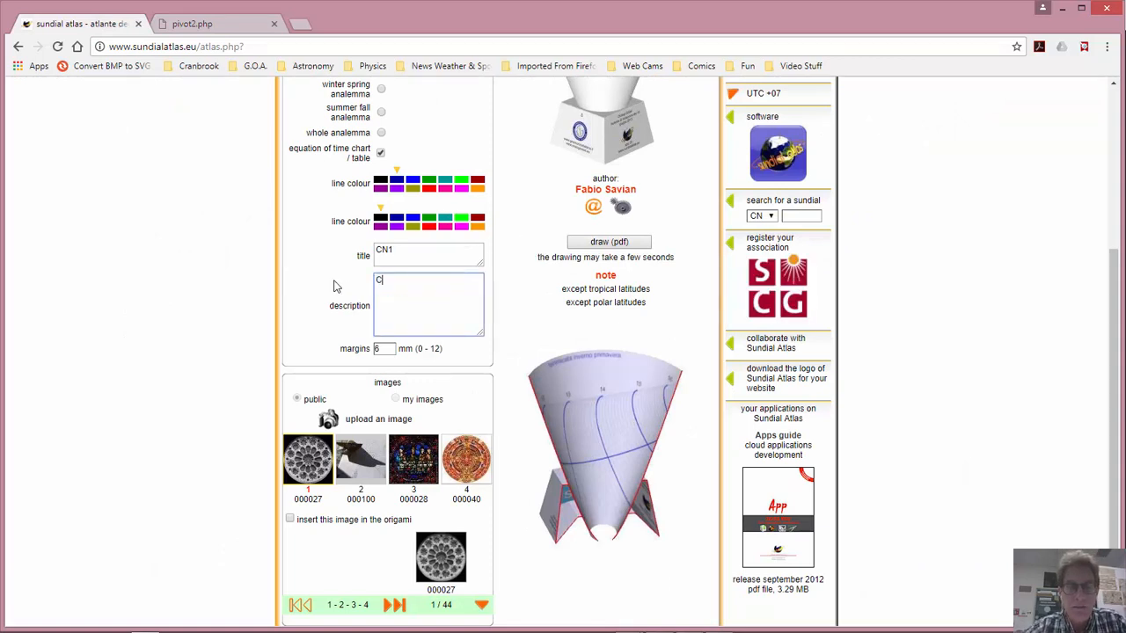
{"action": "type", "text": "ranbro"}
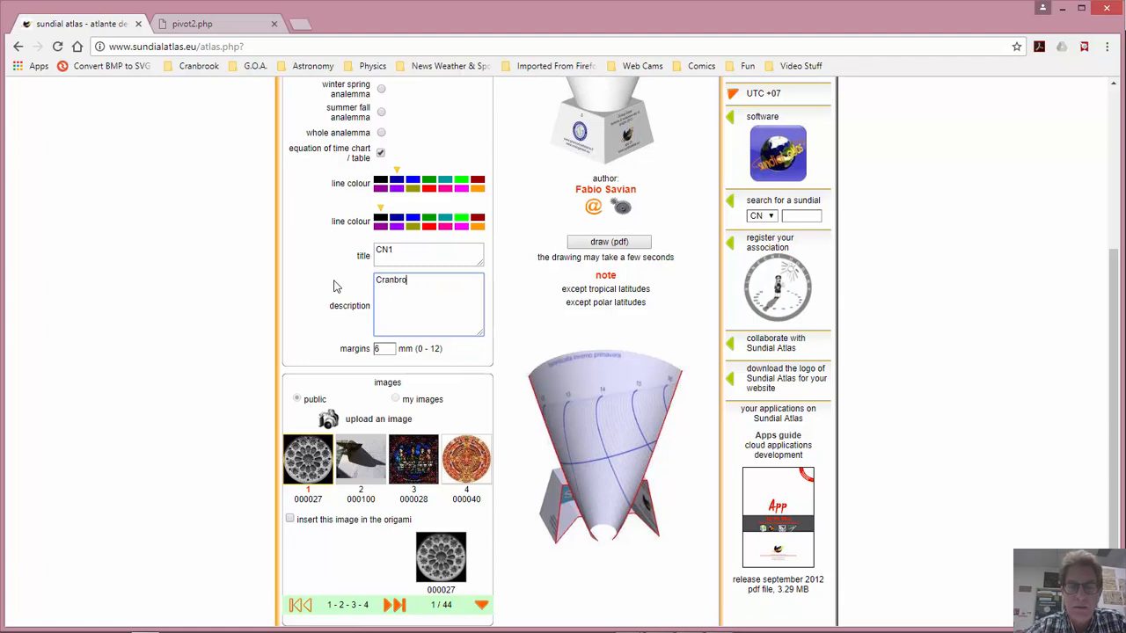
{"action": "type", "text": "ok"}
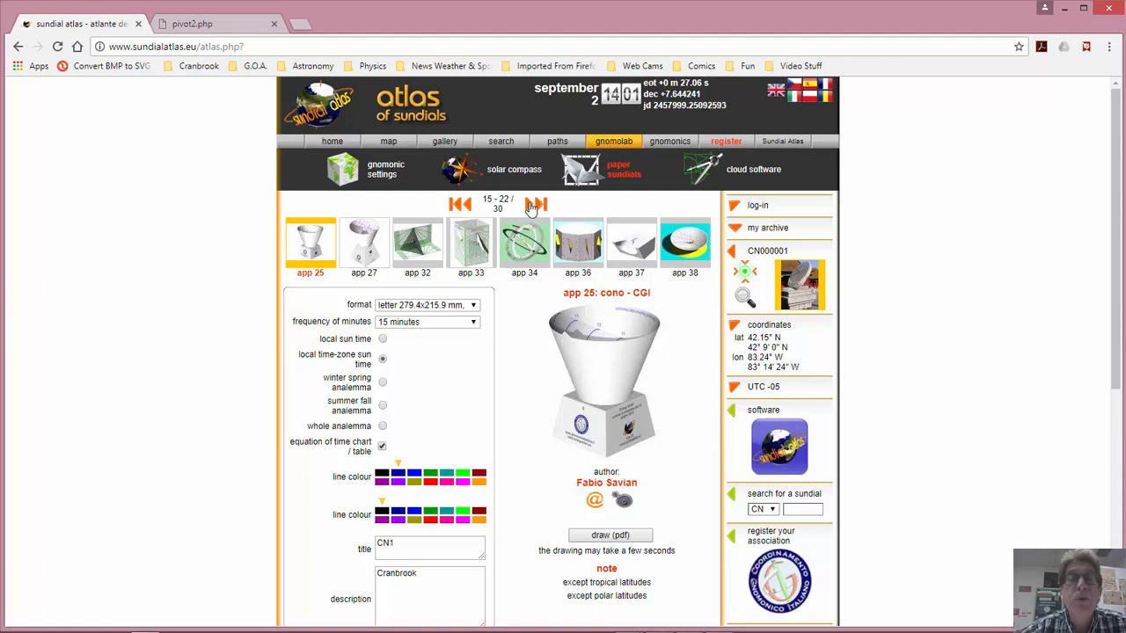
- Page twice through the paper sundial models to reach app 38, the concave conical sundial
{"action": "left_click", "coordinate": [537, 204]}
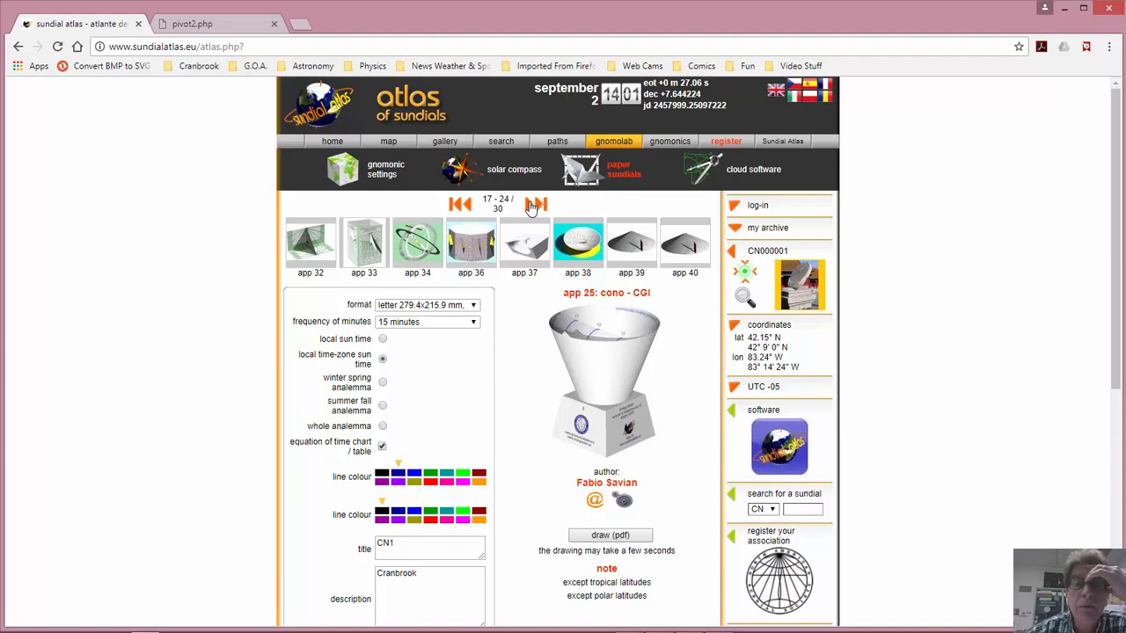
{"action": "left_click", "coordinate": [536, 205]}
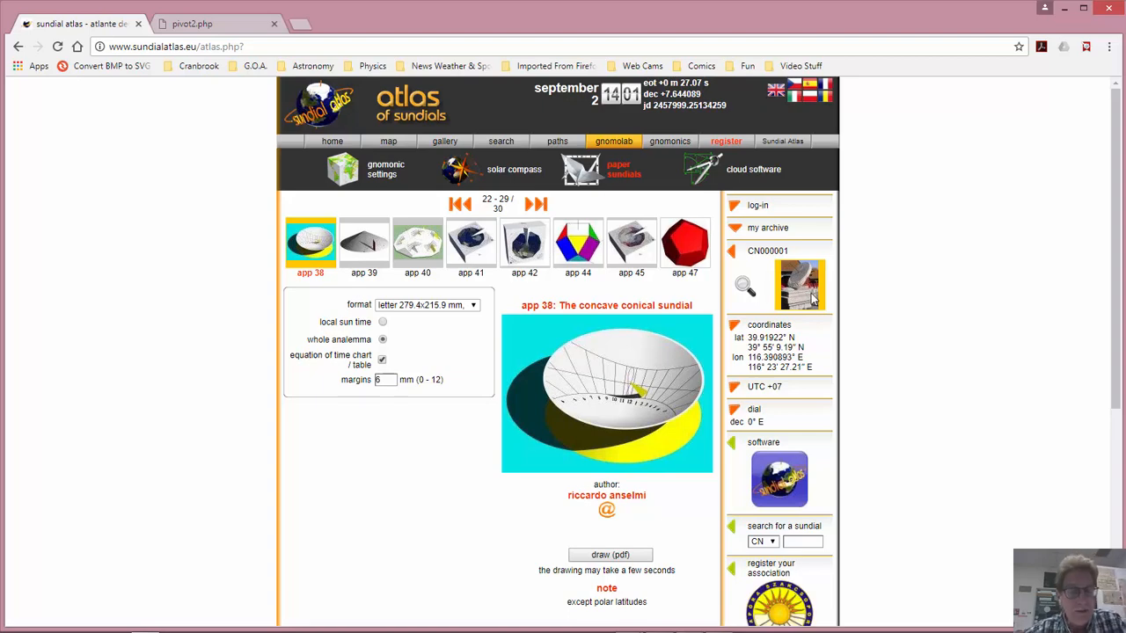
{"action": "mouse_move", "coordinate": [869, 525]}
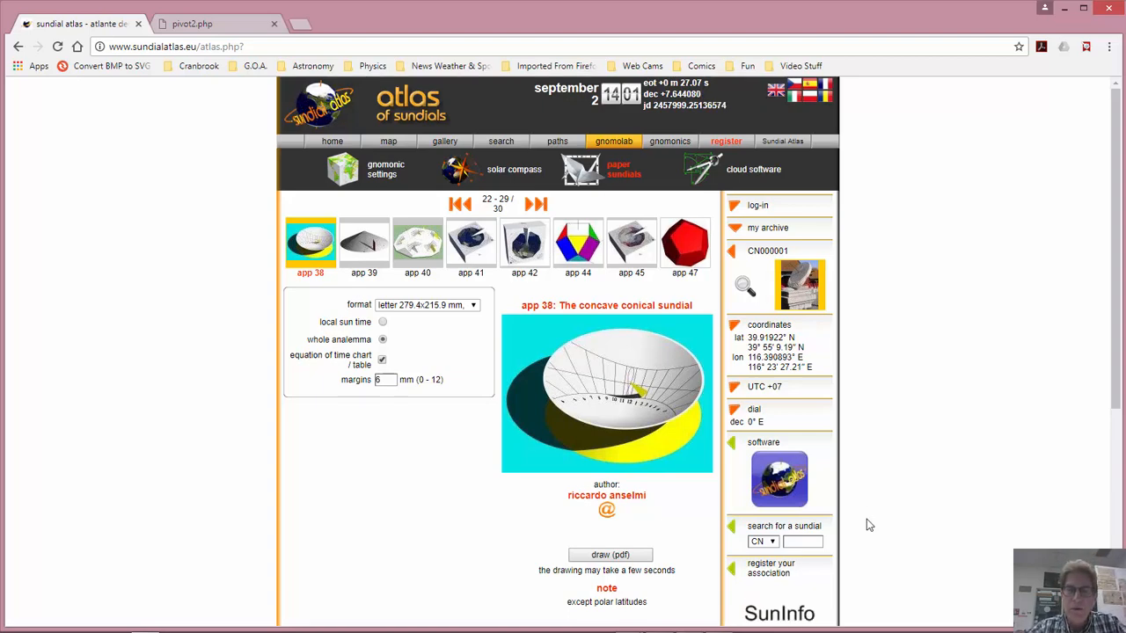